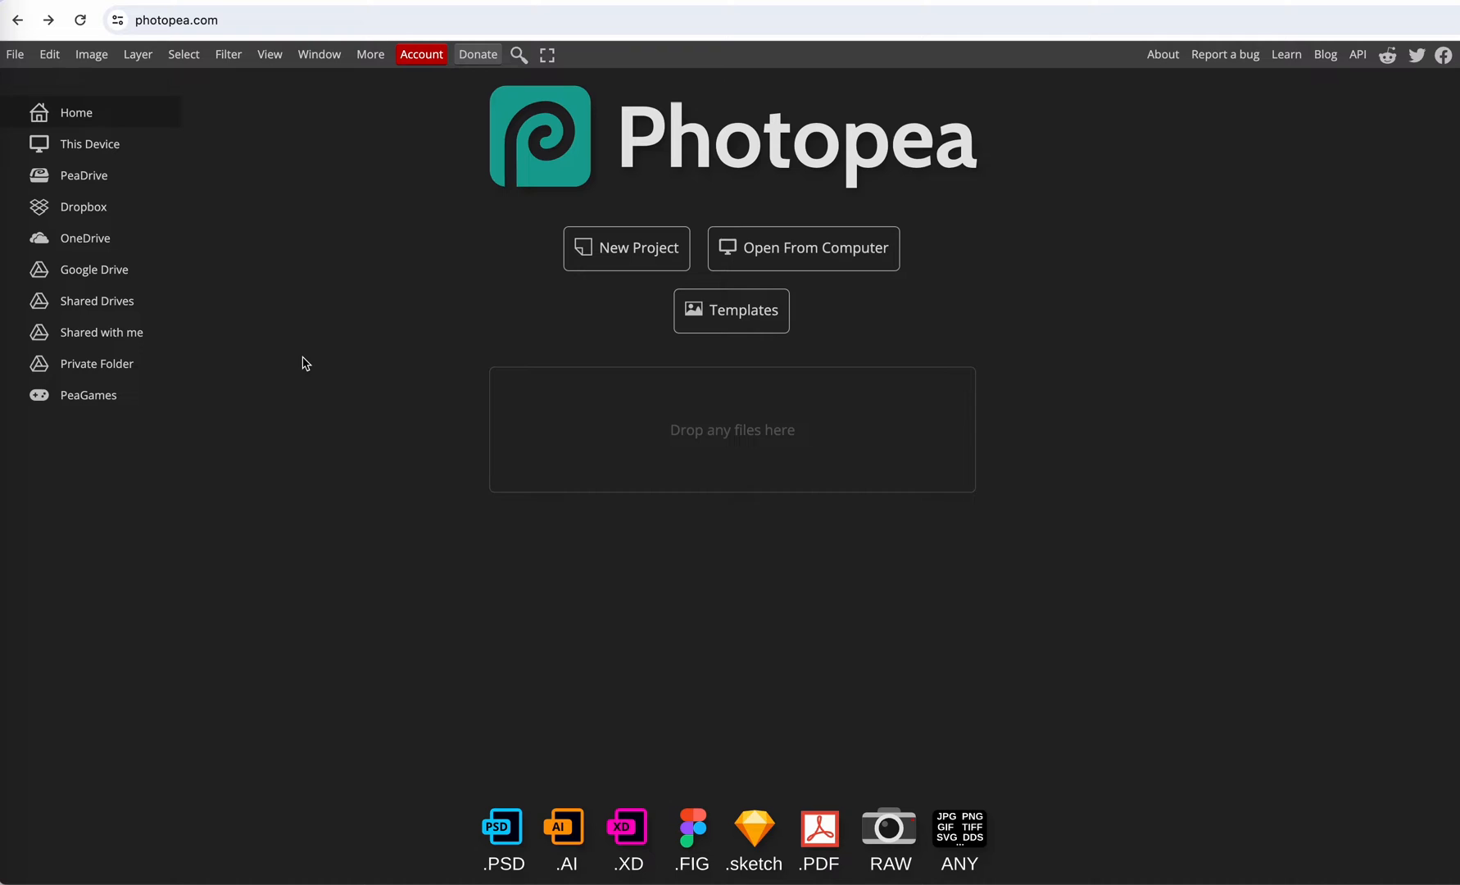
{"action": "mouse_move", "coordinate": [14, 54]}
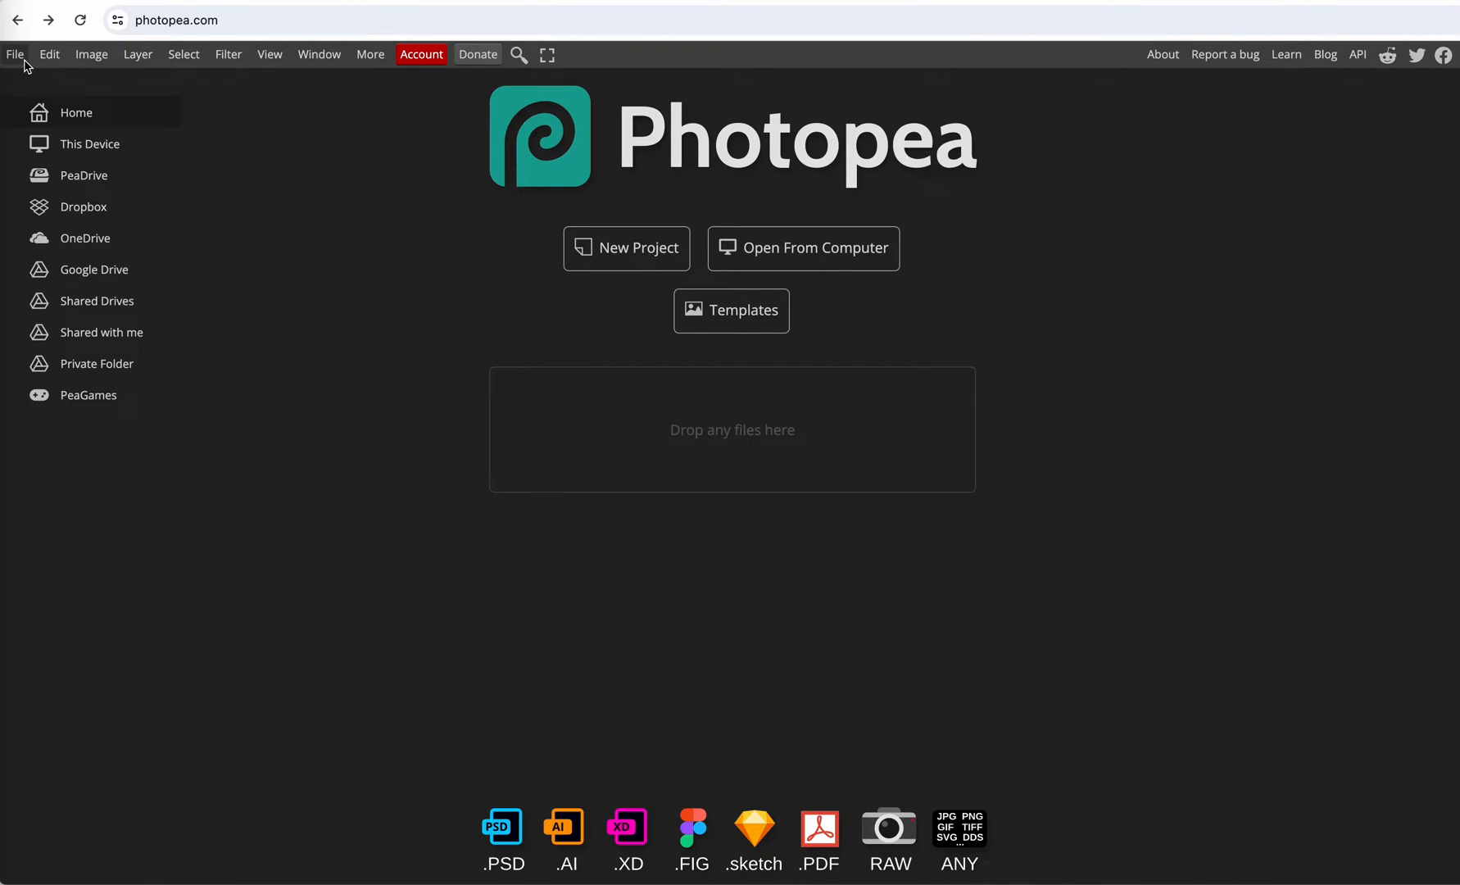
Open the M0070 white ceramic mug JPG from Creative Cloud Files
{"action": "left_click", "coordinate": [14, 54]}
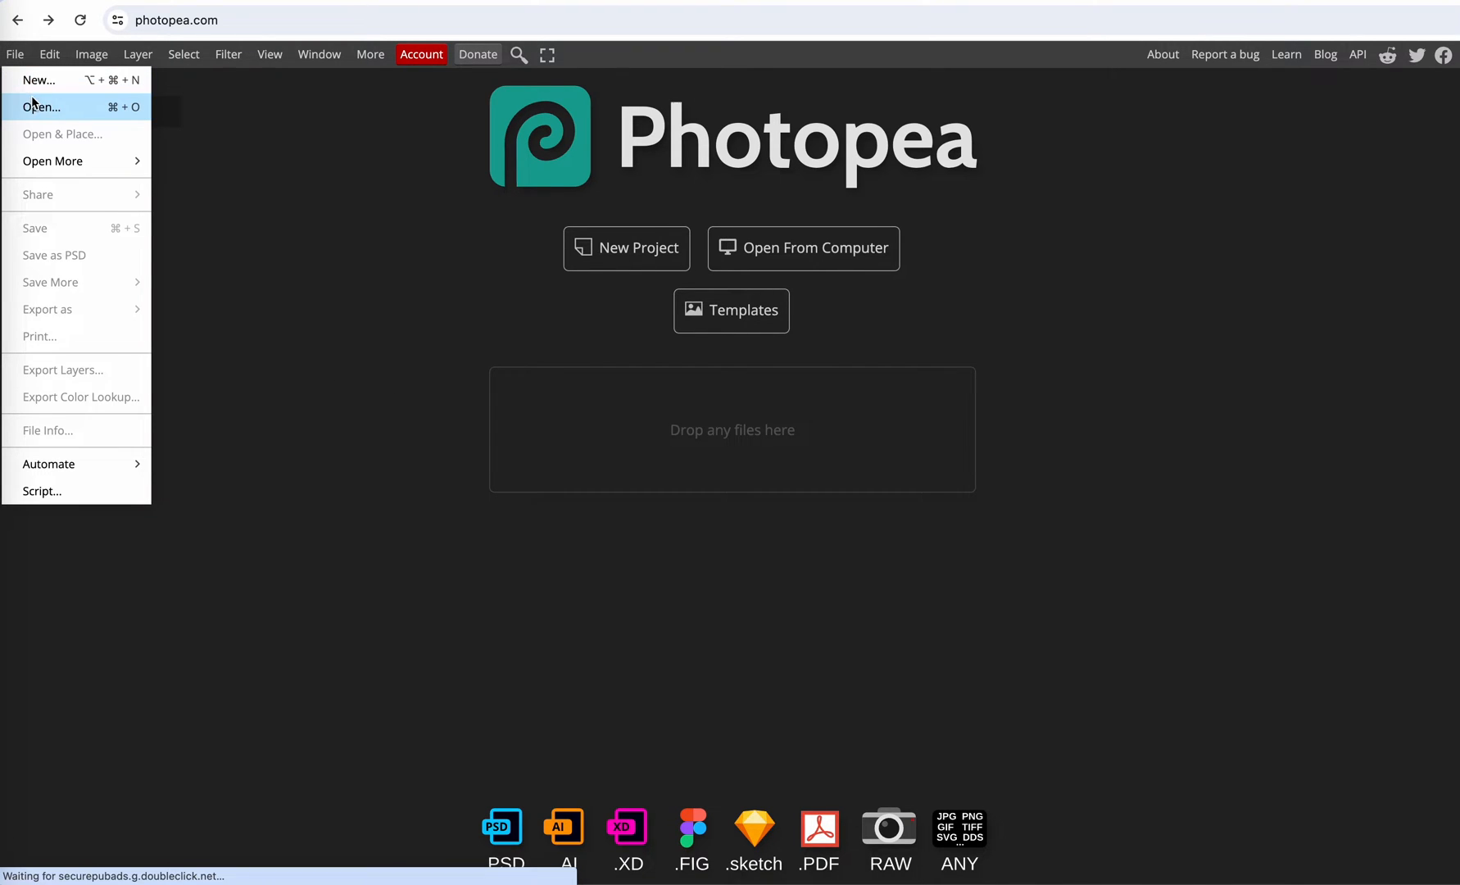
{"action": "left_click", "coordinate": [41, 107]}
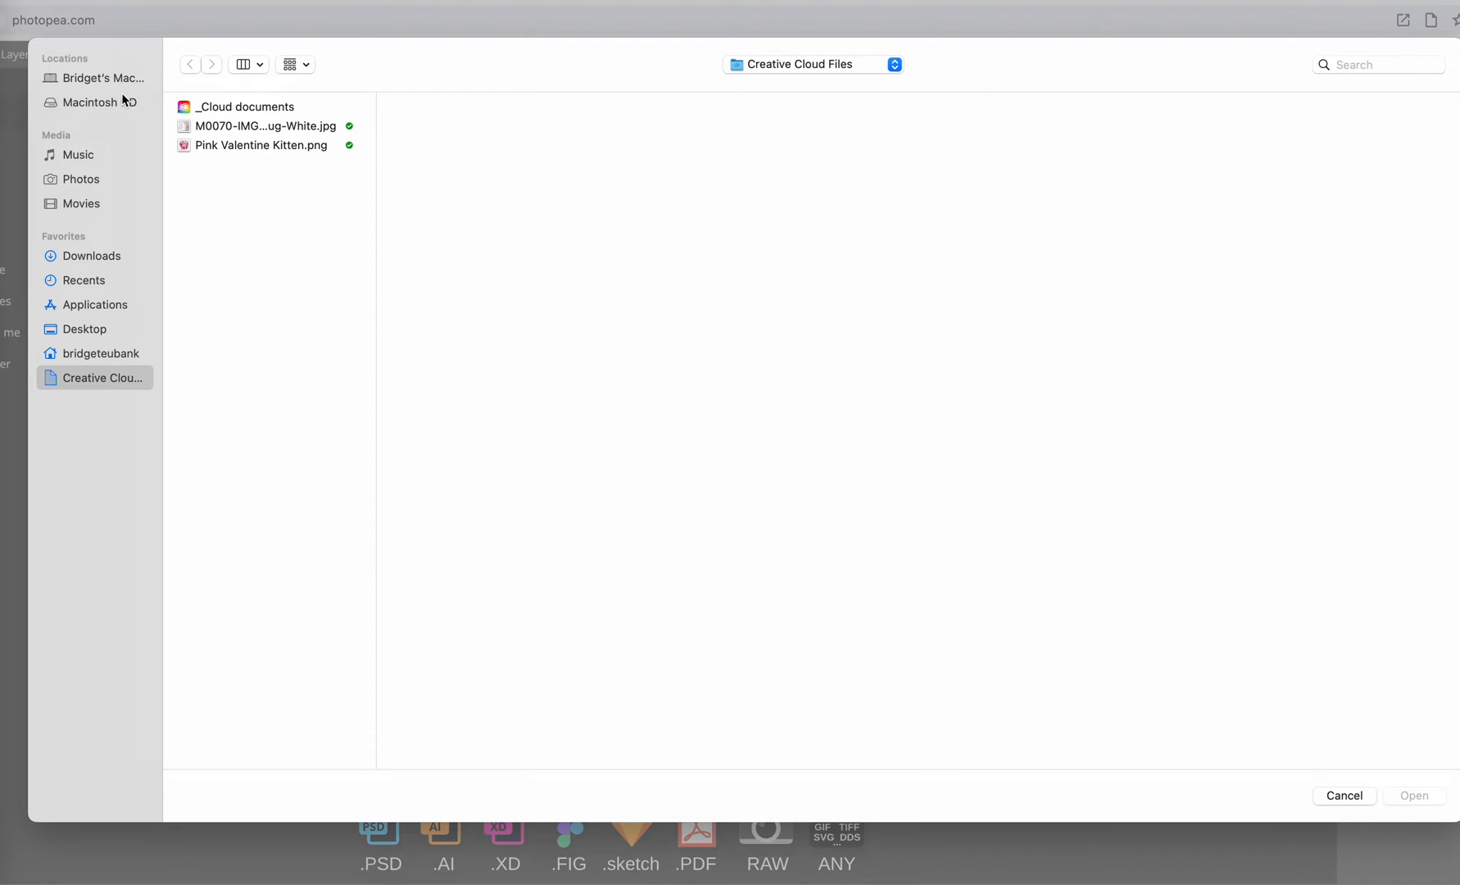
{"action": "left_click", "coordinate": [264, 125]}
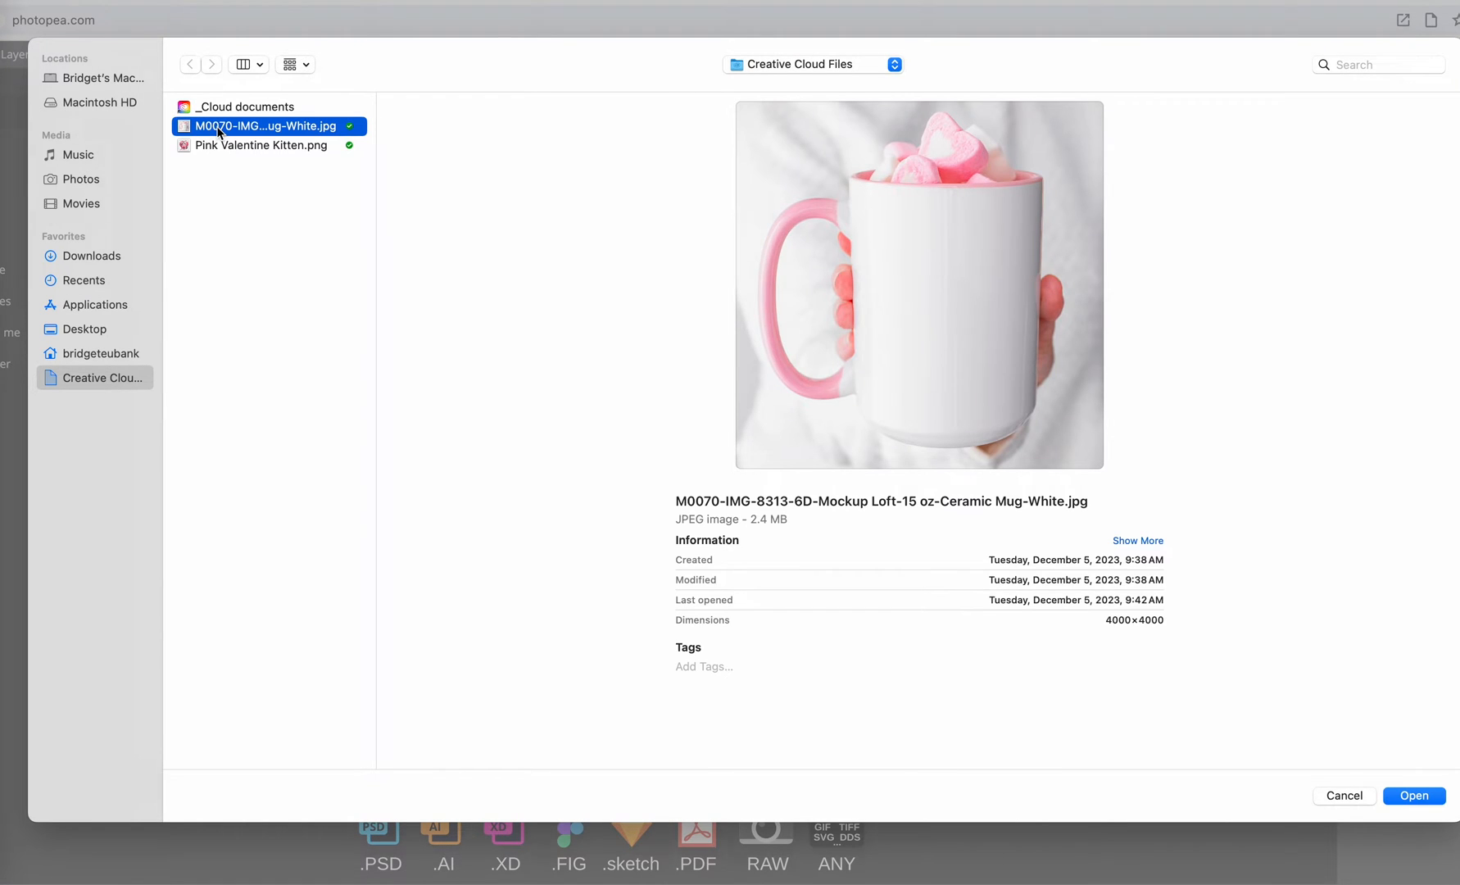
{"action": "left_click", "coordinate": [1413, 796]}
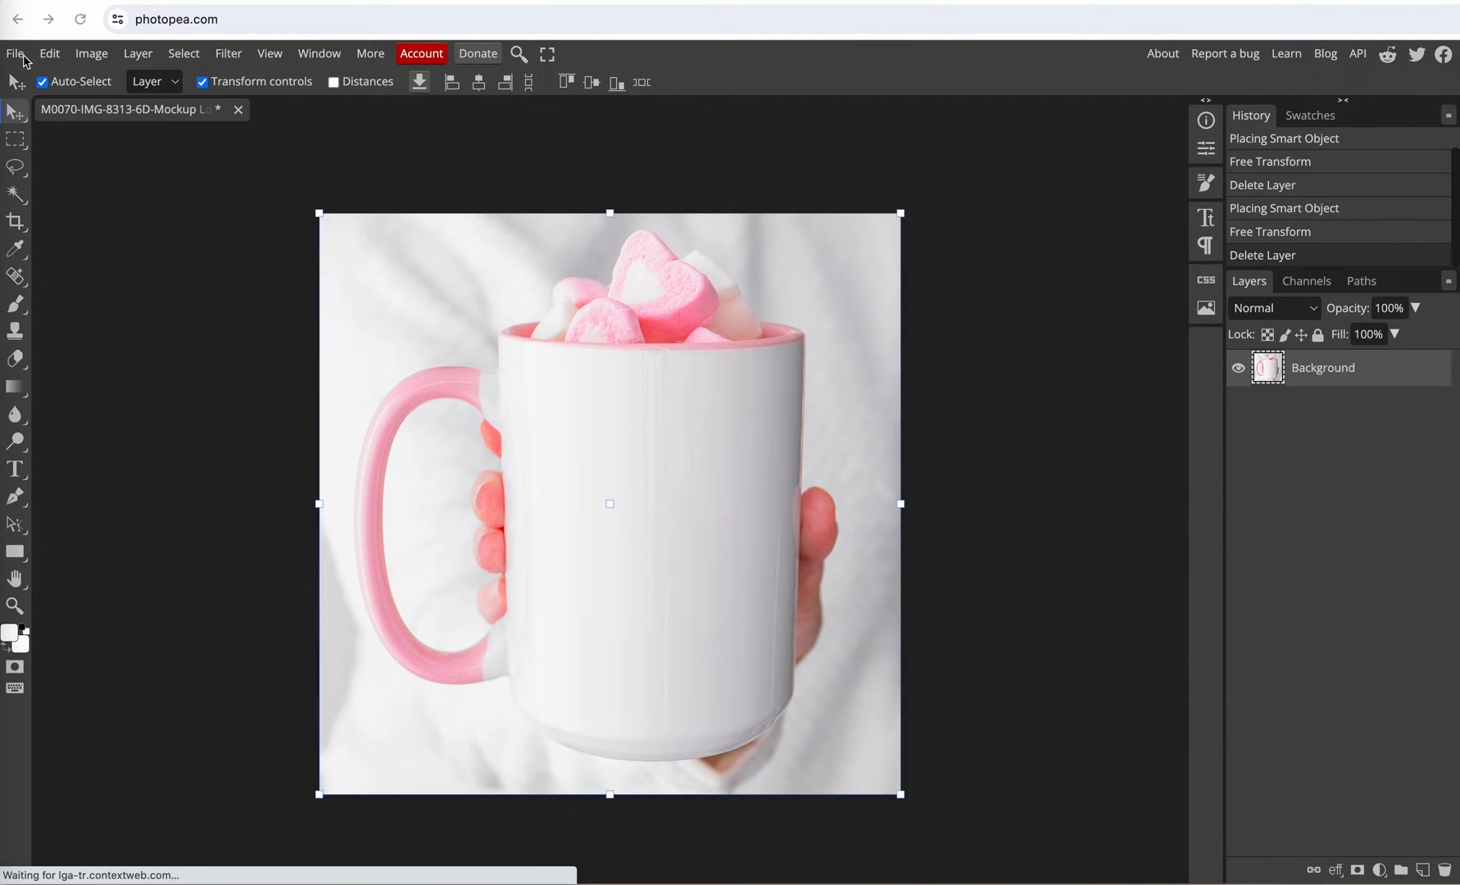
Place Pink Valentine Kitten.png onto the mug photo as a new layer
{"action": "left_click", "coordinate": [15, 53]}
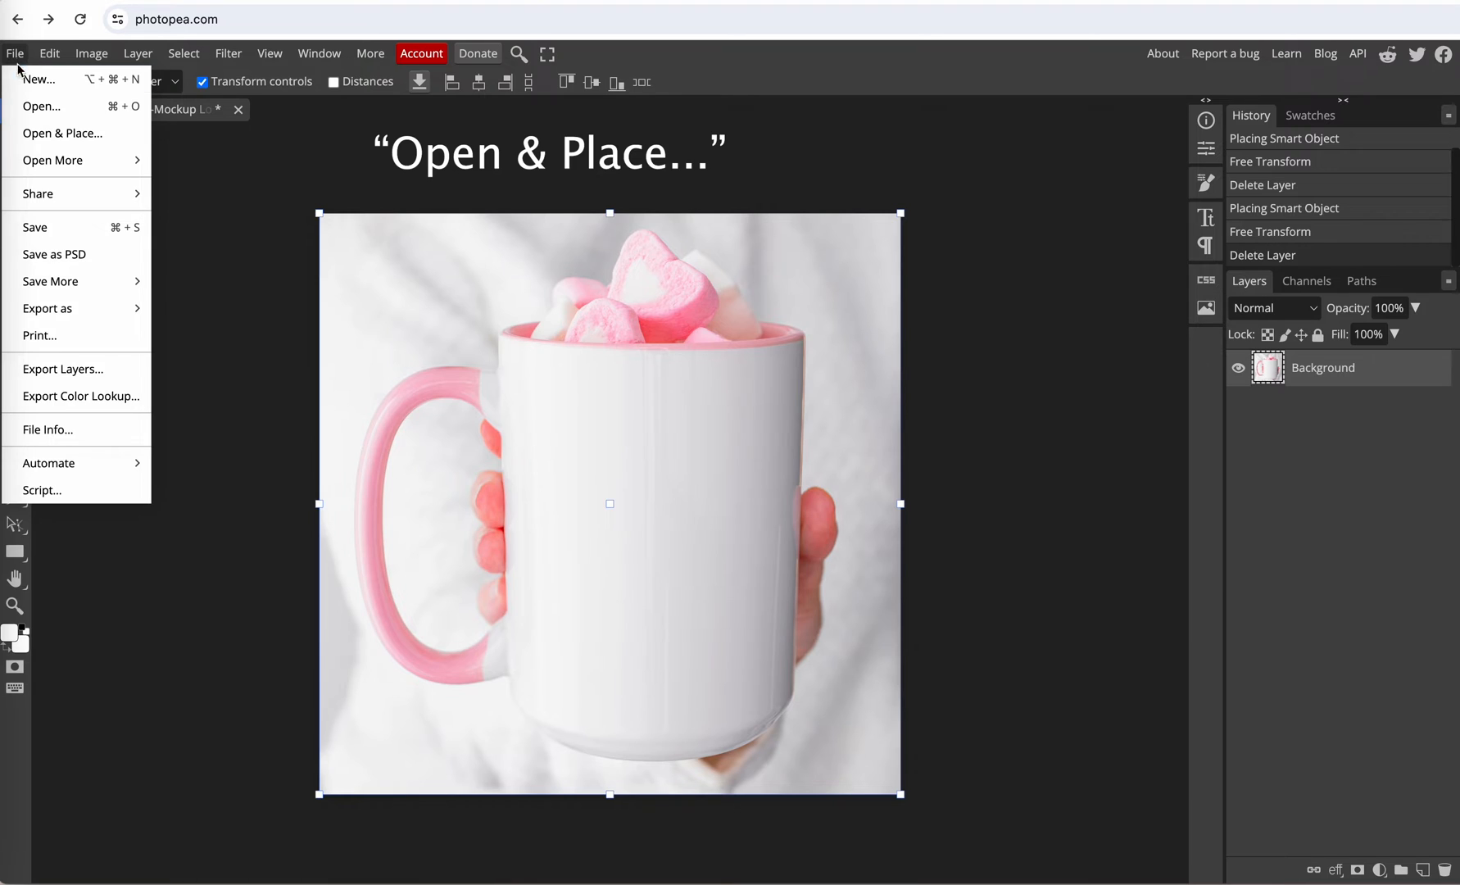
{"action": "left_click", "coordinate": [63, 134]}
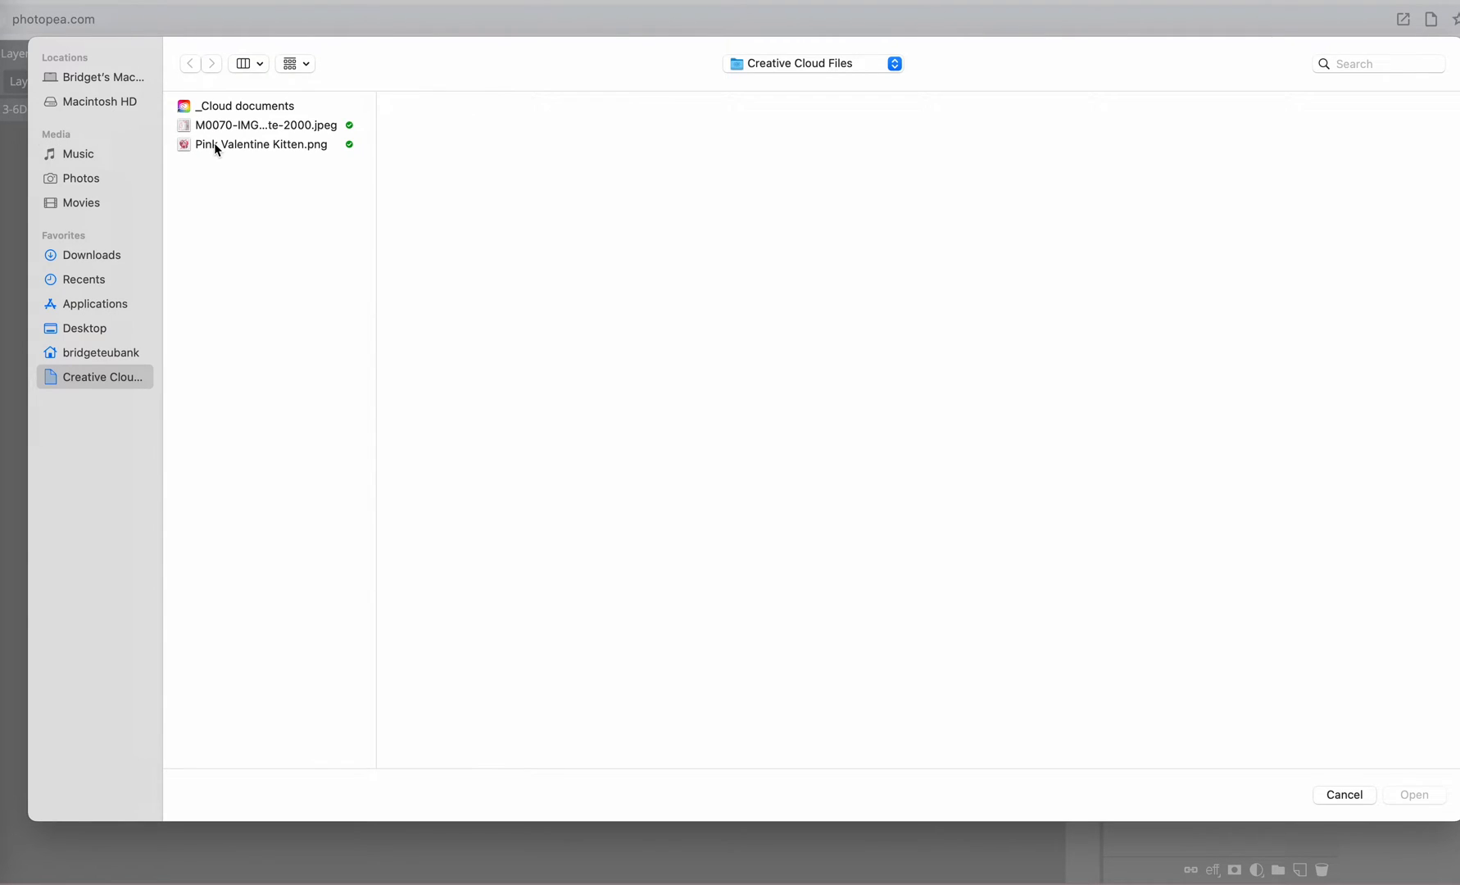
{"action": "left_click", "coordinate": [261, 144]}
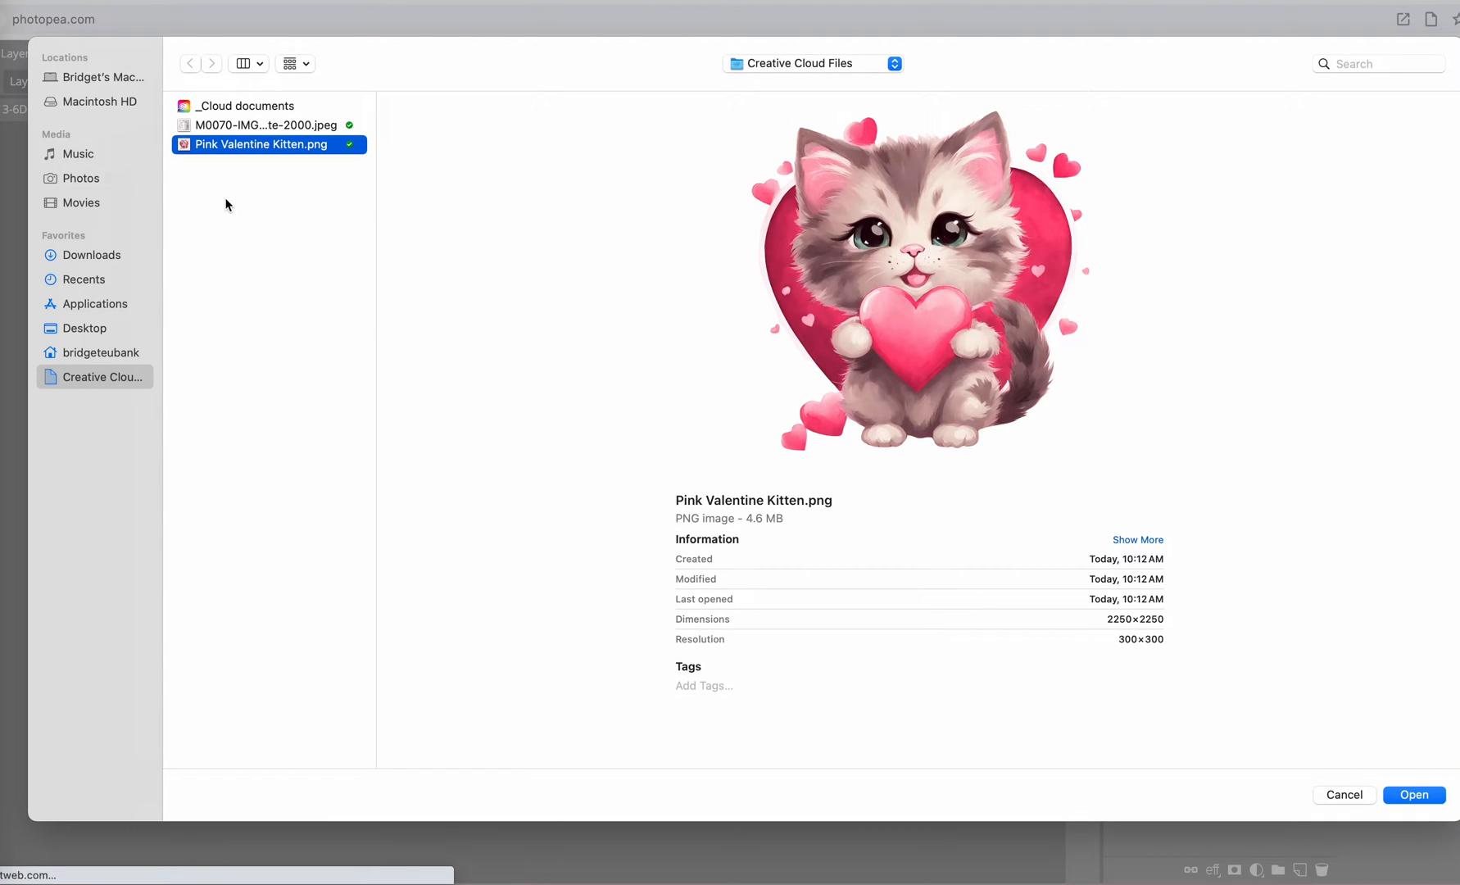
{"action": "mouse_move", "coordinate": [259, 211]}
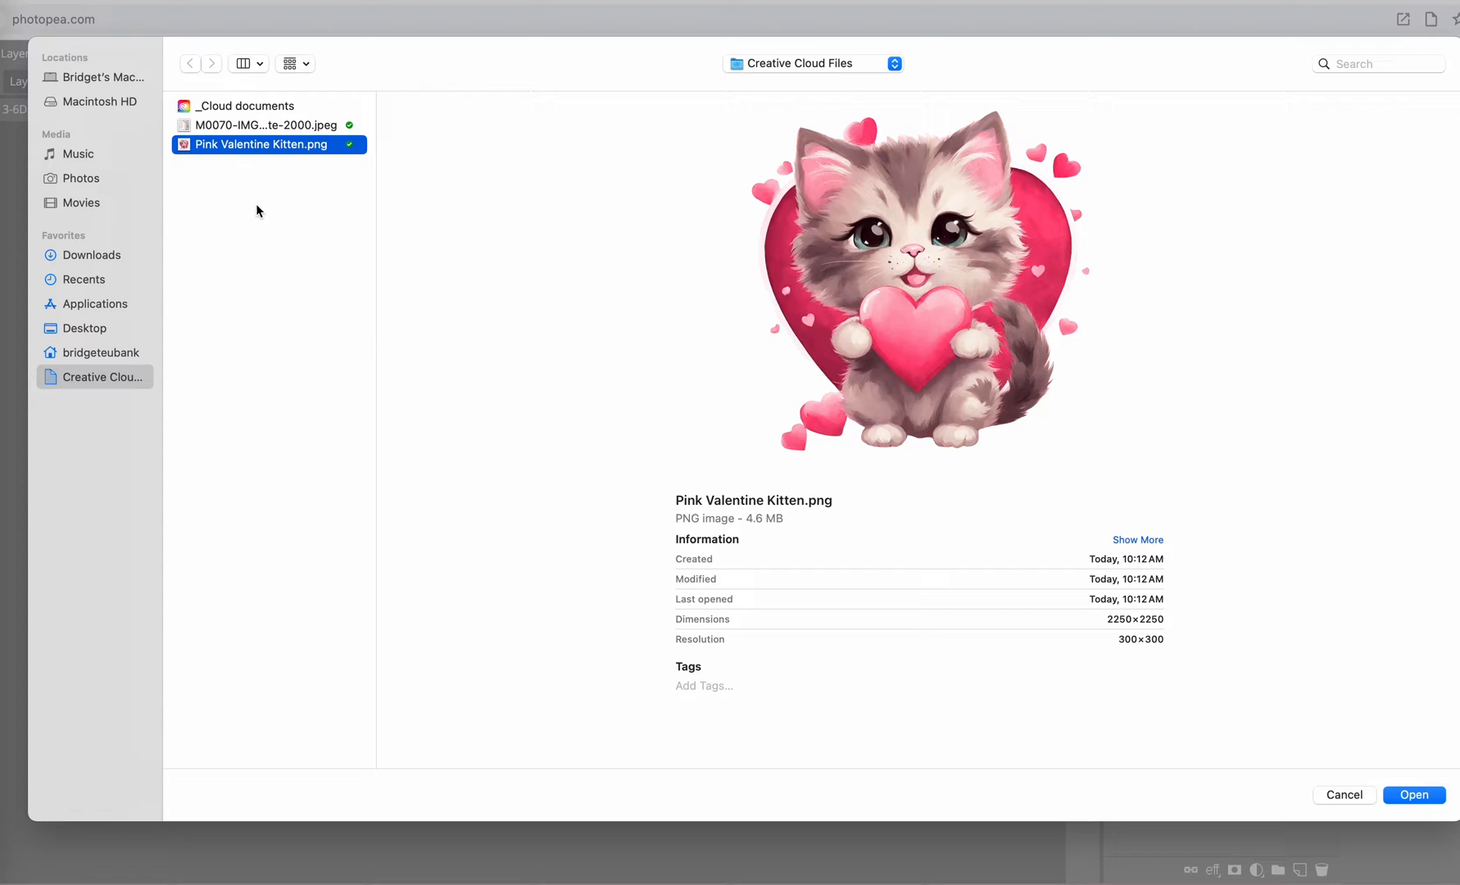
{"action": "mouse_move", "coordinate": [1345, 492]}
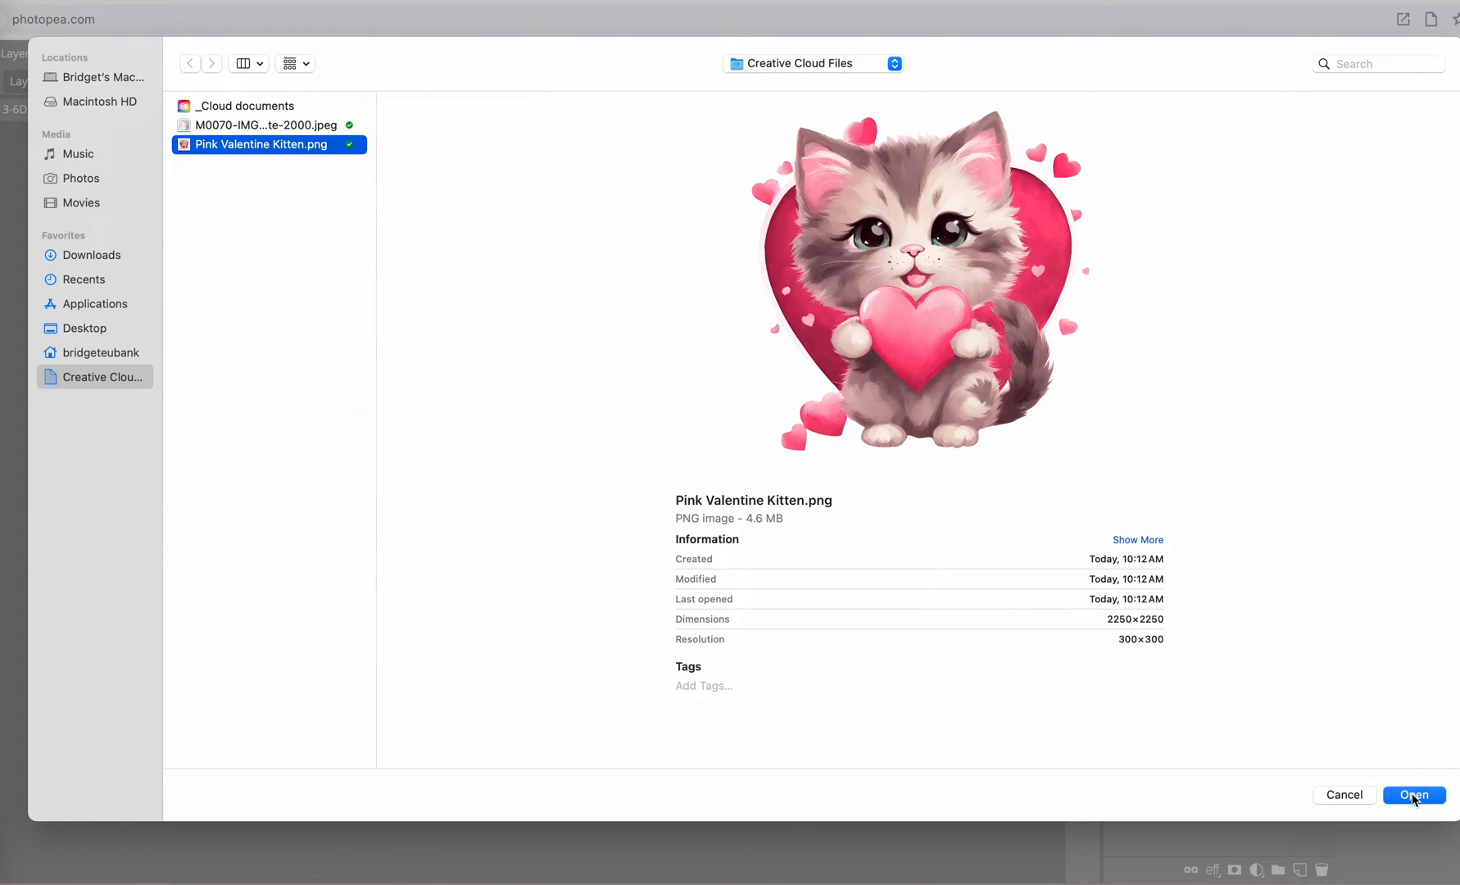
{"action": "left_click", "coordinate": [1413, 795]}
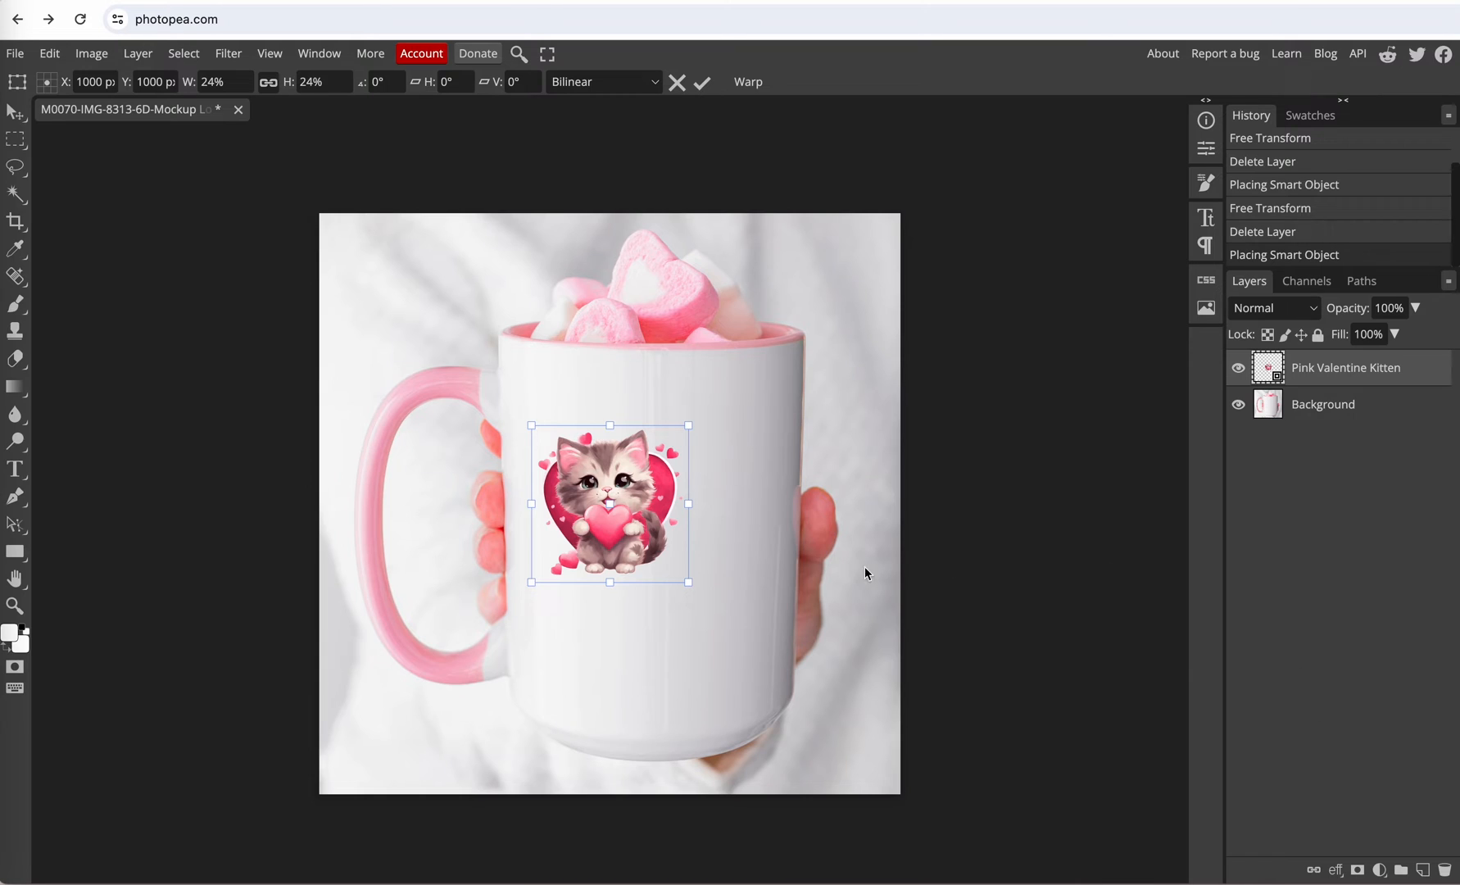
{"action": "mouse_move", "coordinate": [630, 519]}
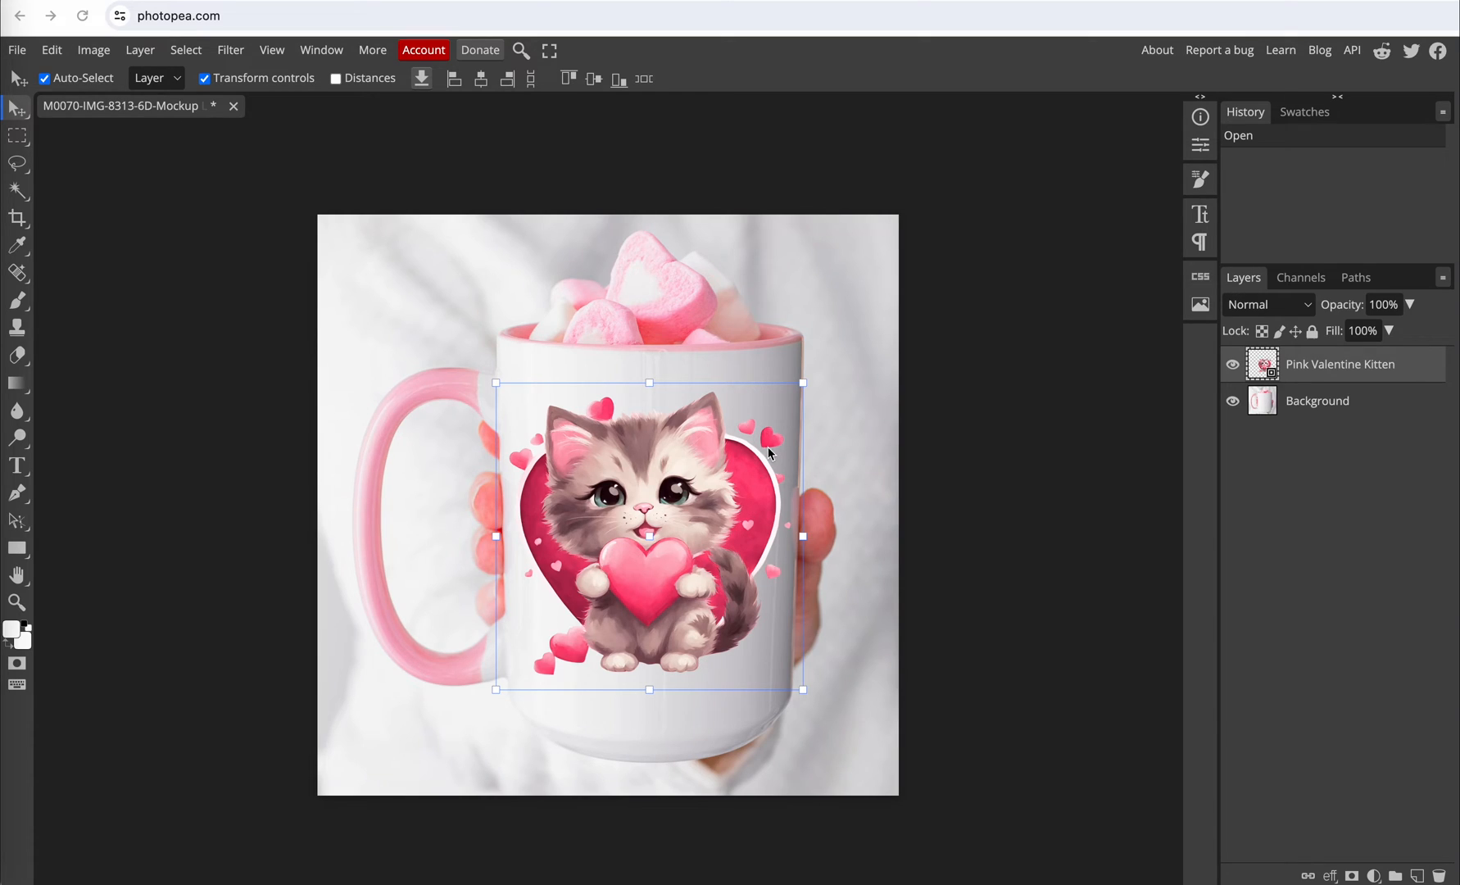
{"action": "mouse_move", "coordinate": [773, 577]}
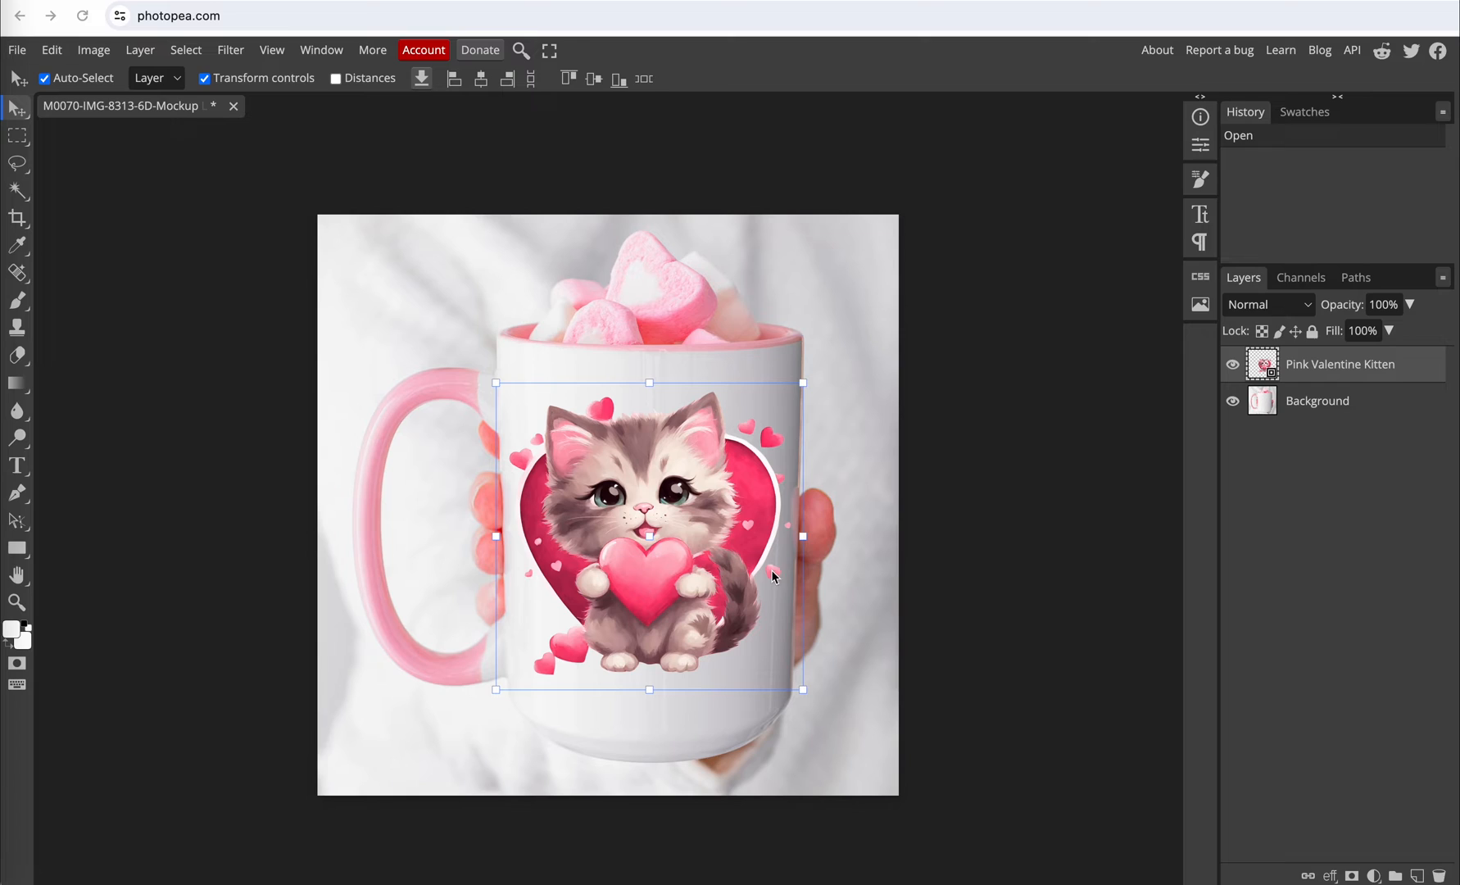
{"action": "mouse_move", "coordinate": [1127, 580]}
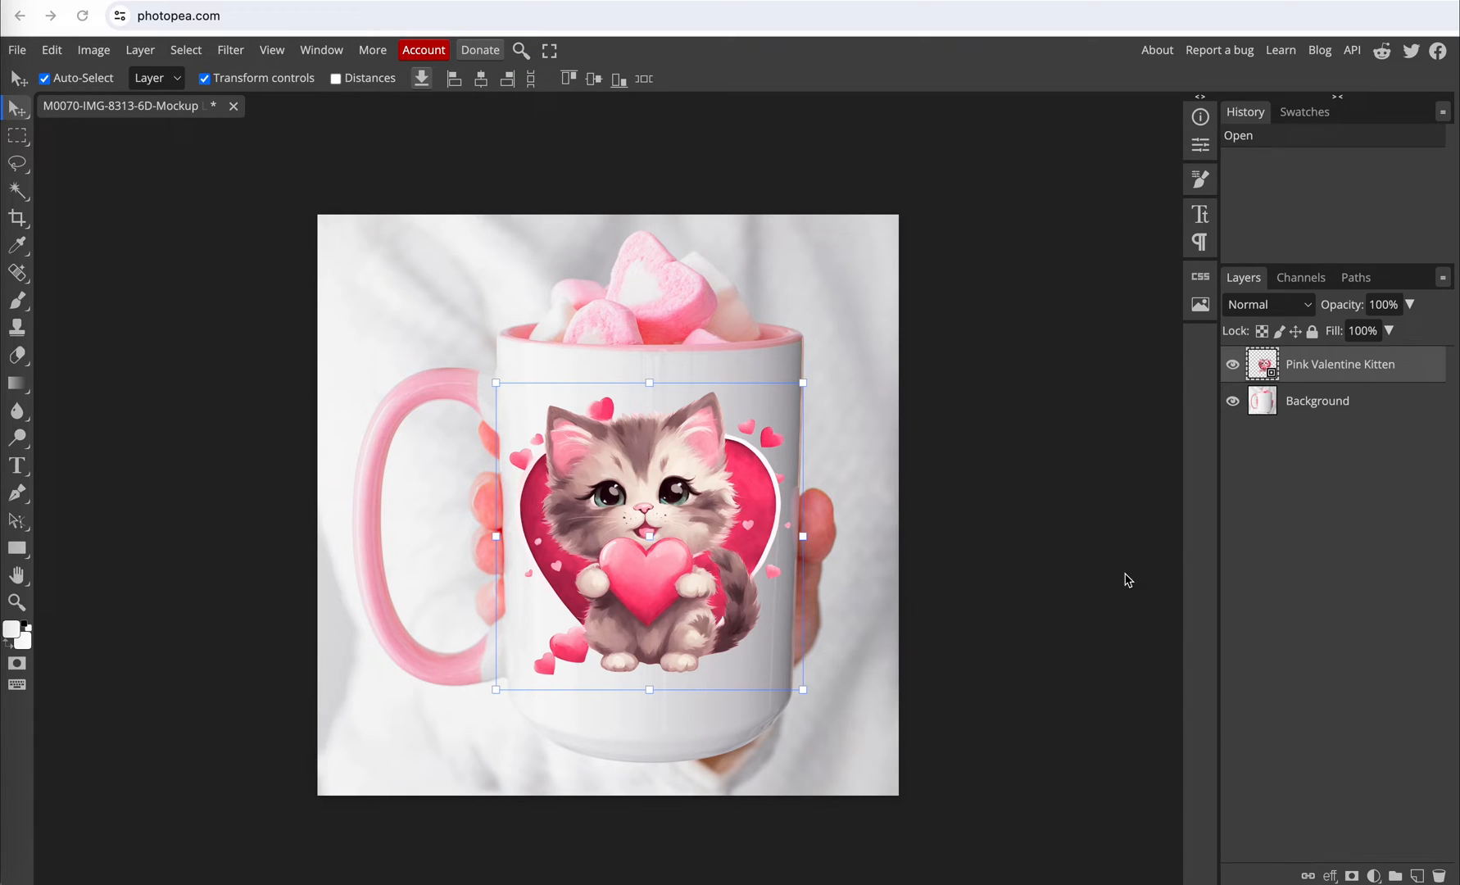
{"action": "mouse_move", "coordinate": [1288, 314]}
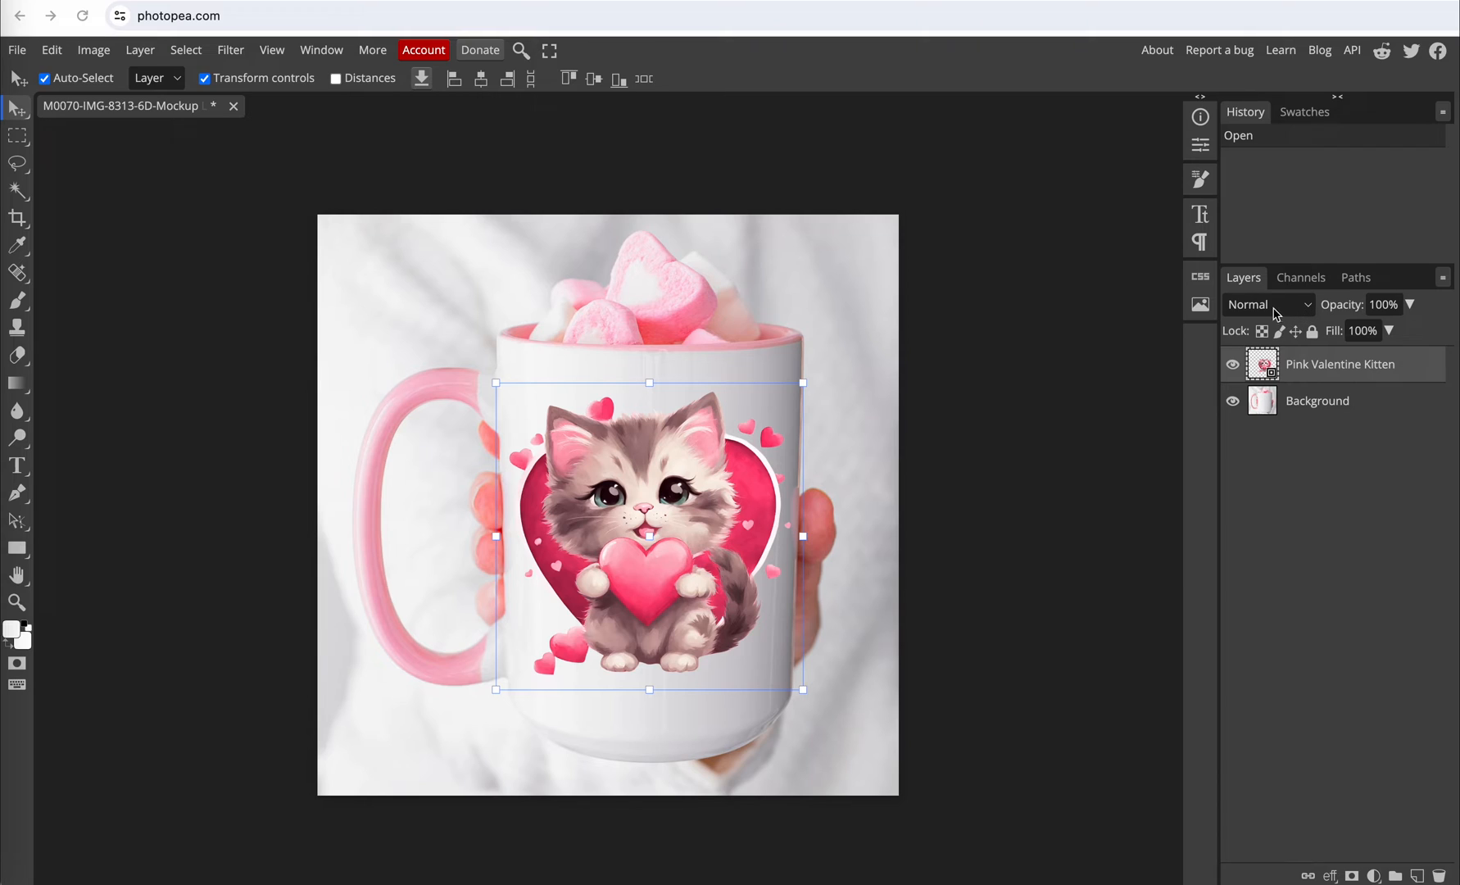
{"action": "mouse_move", "coordinate": [1302, 311]}
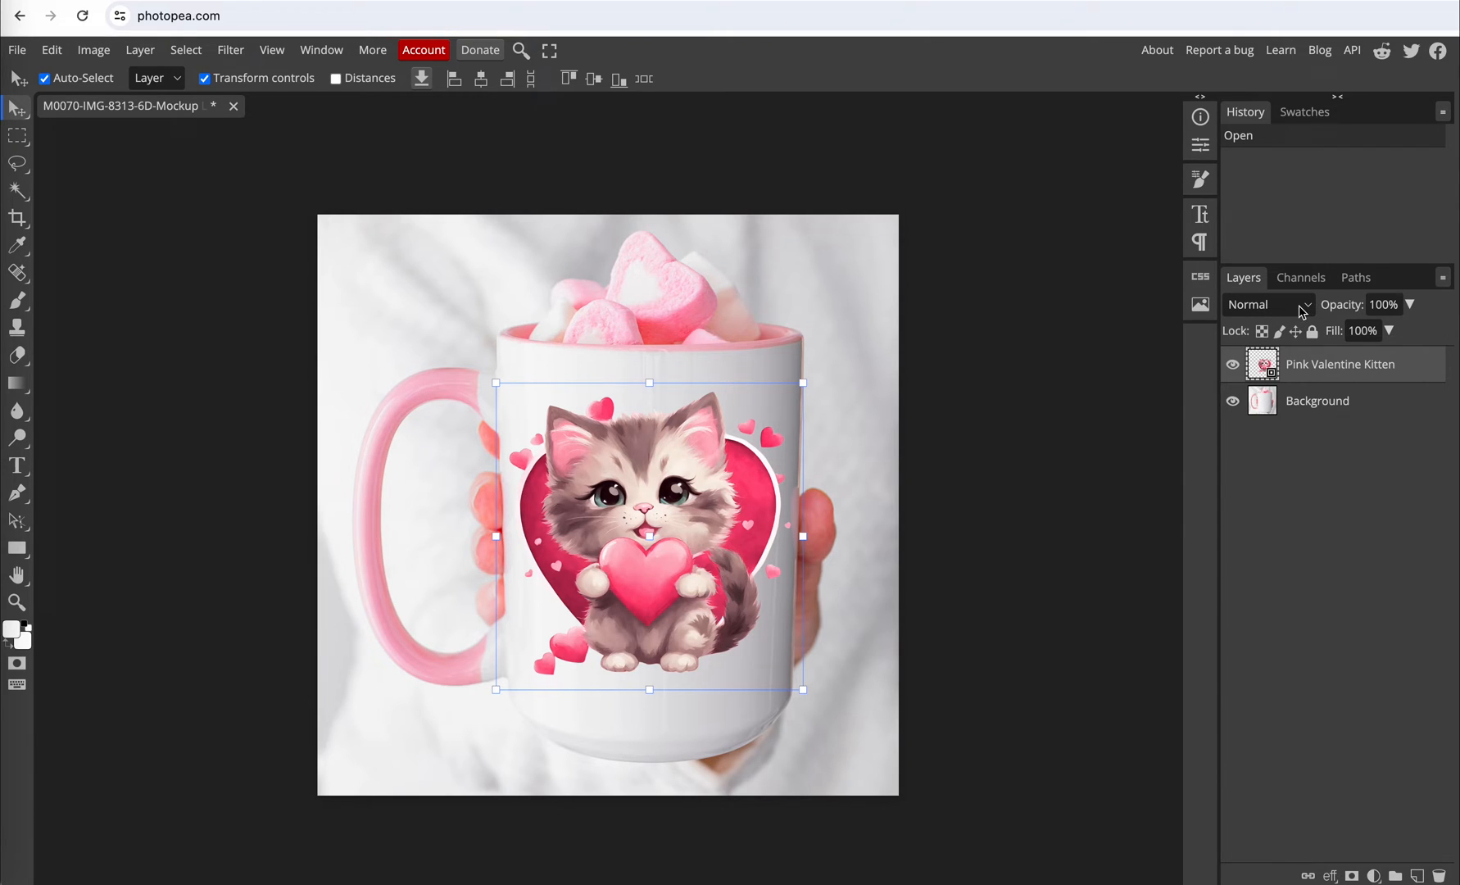
Set the Pink Valentine Kitten layer's blend mode to Multiply
{"action": "left_click", "coordinate": [1267, 305]}
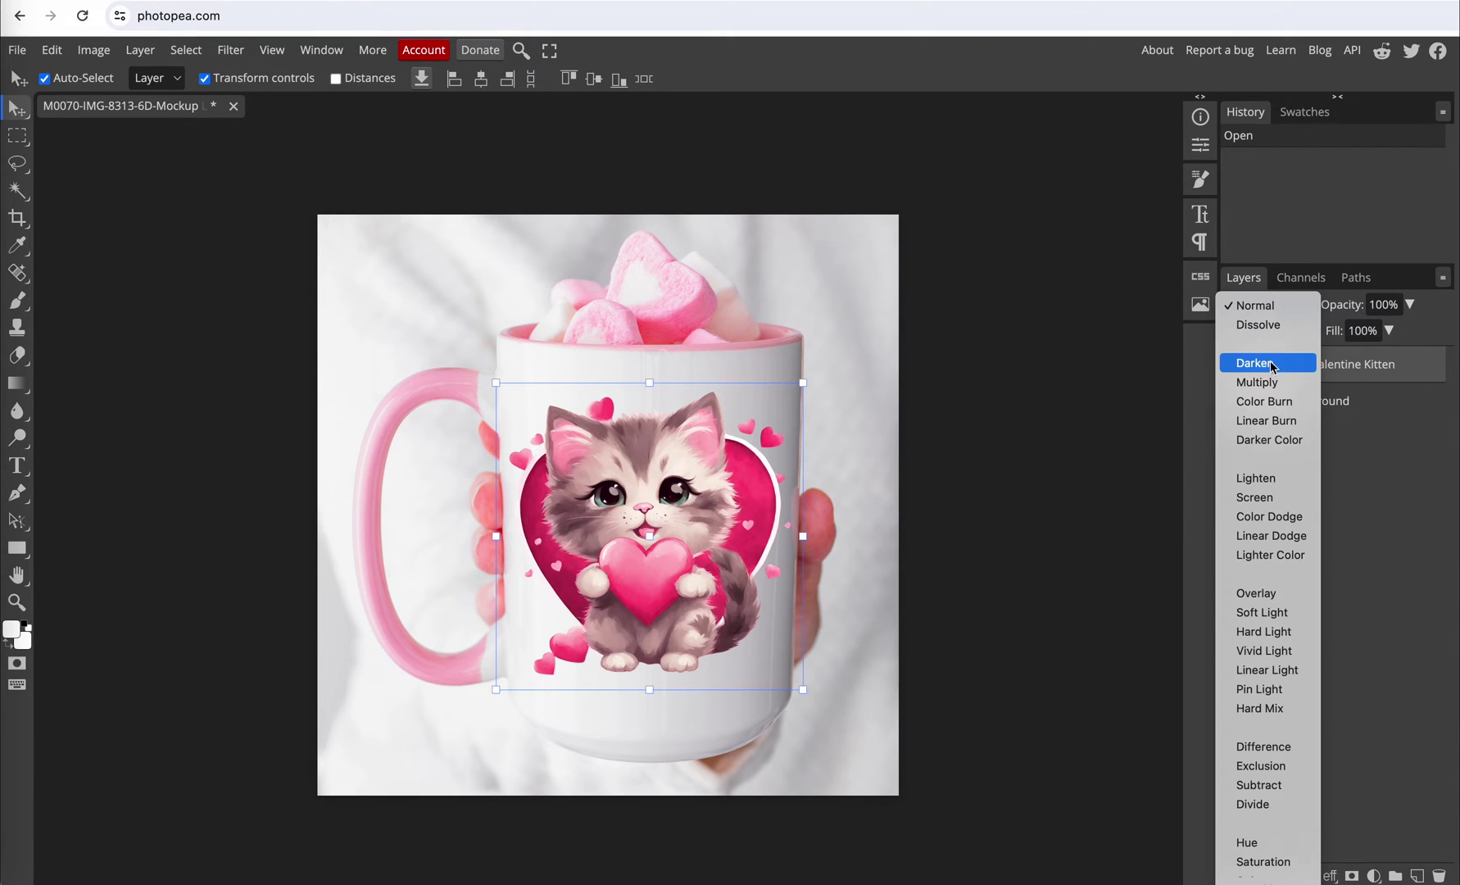
{"action": "left_click", "coordinate": [1258, 382]}
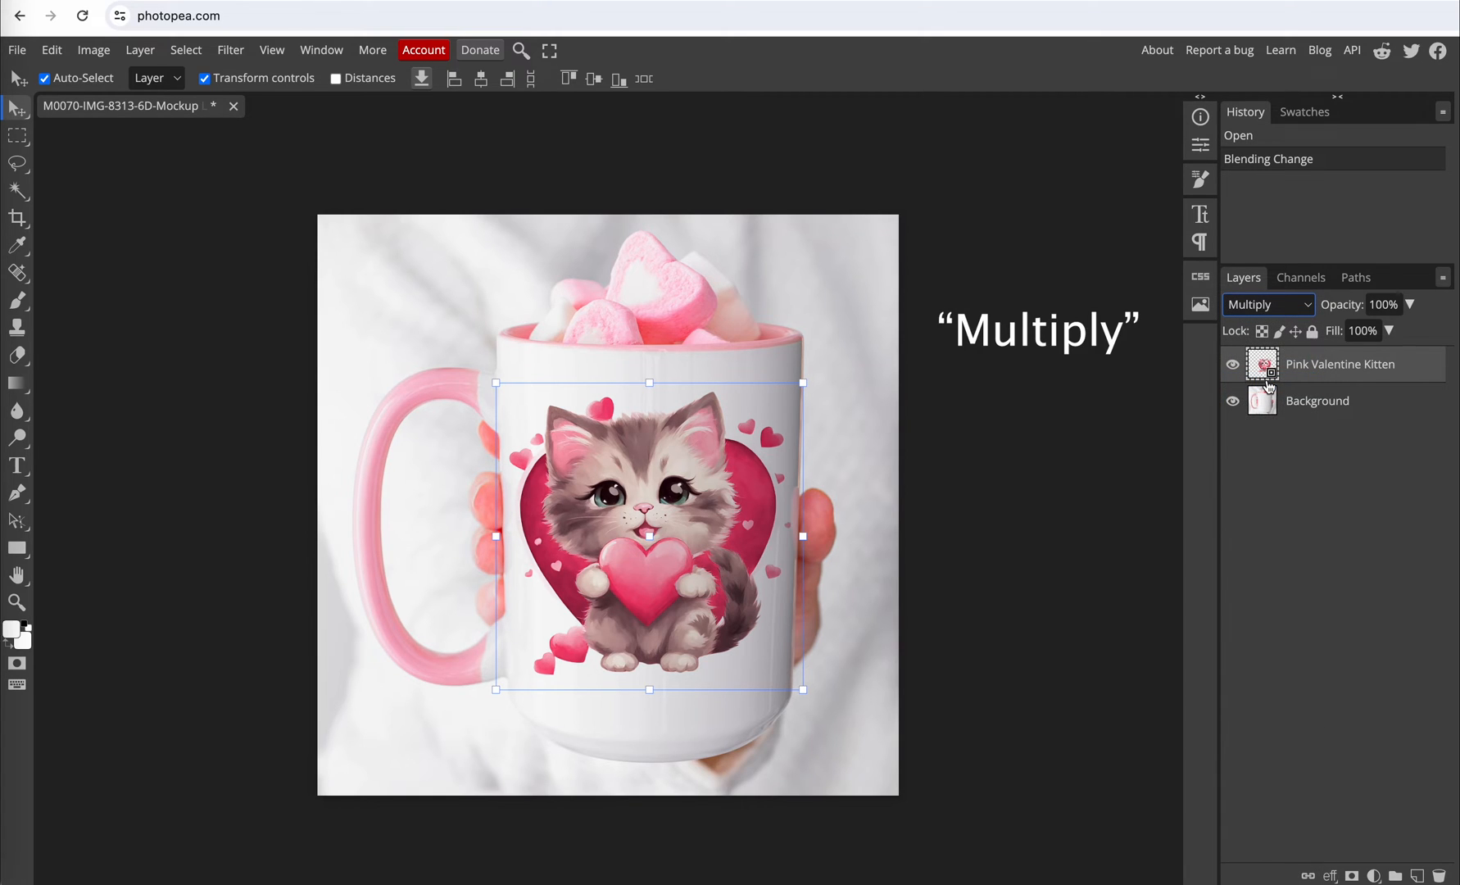
{"action": "mouse_move", "coordinate": [1046, 674]}
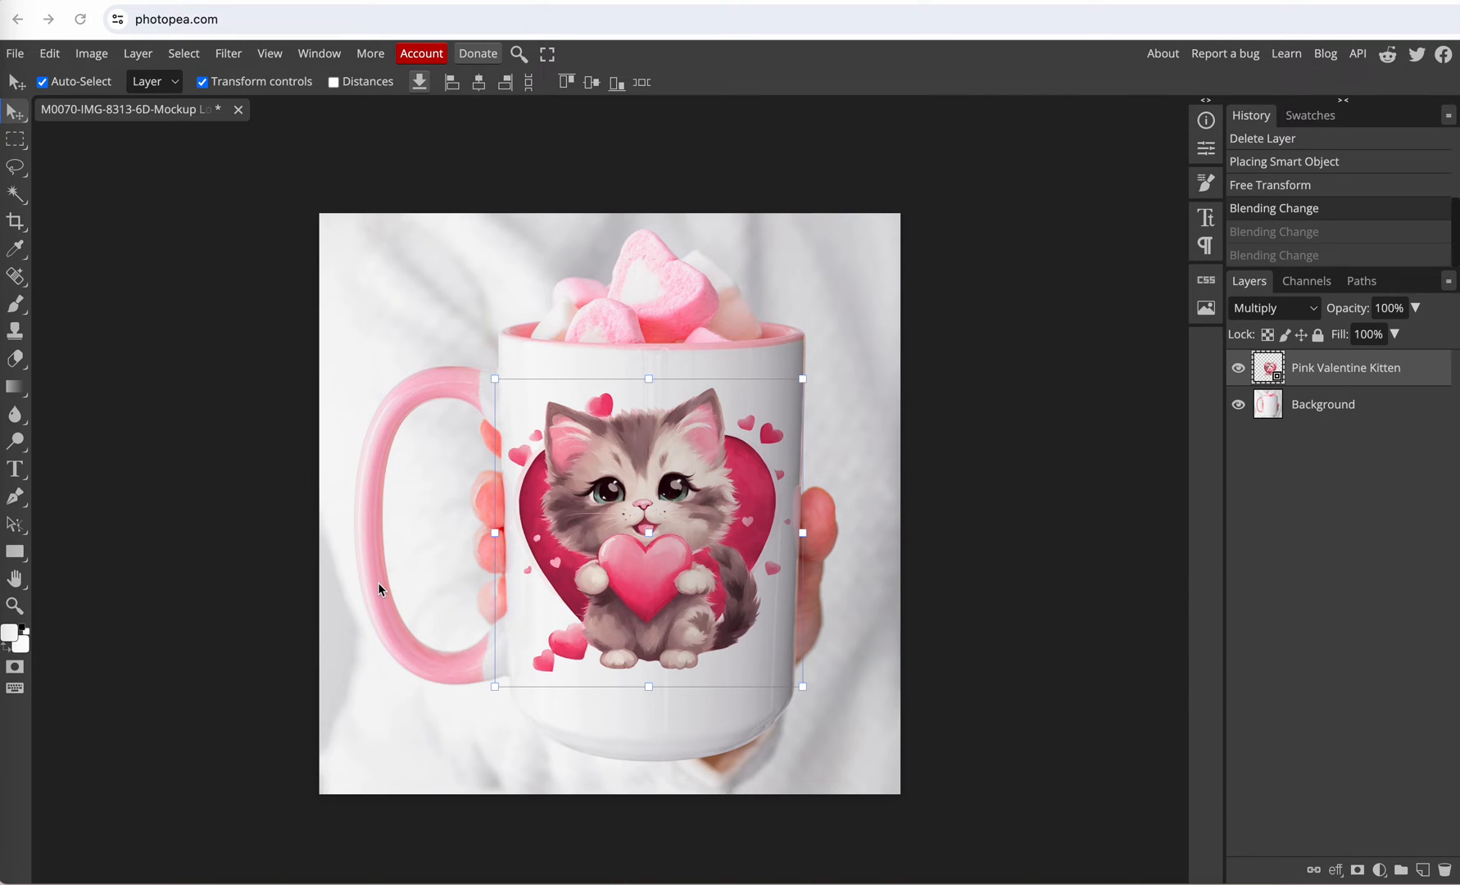
{"action": "mouse_move", "coordinate": [93, 184]}
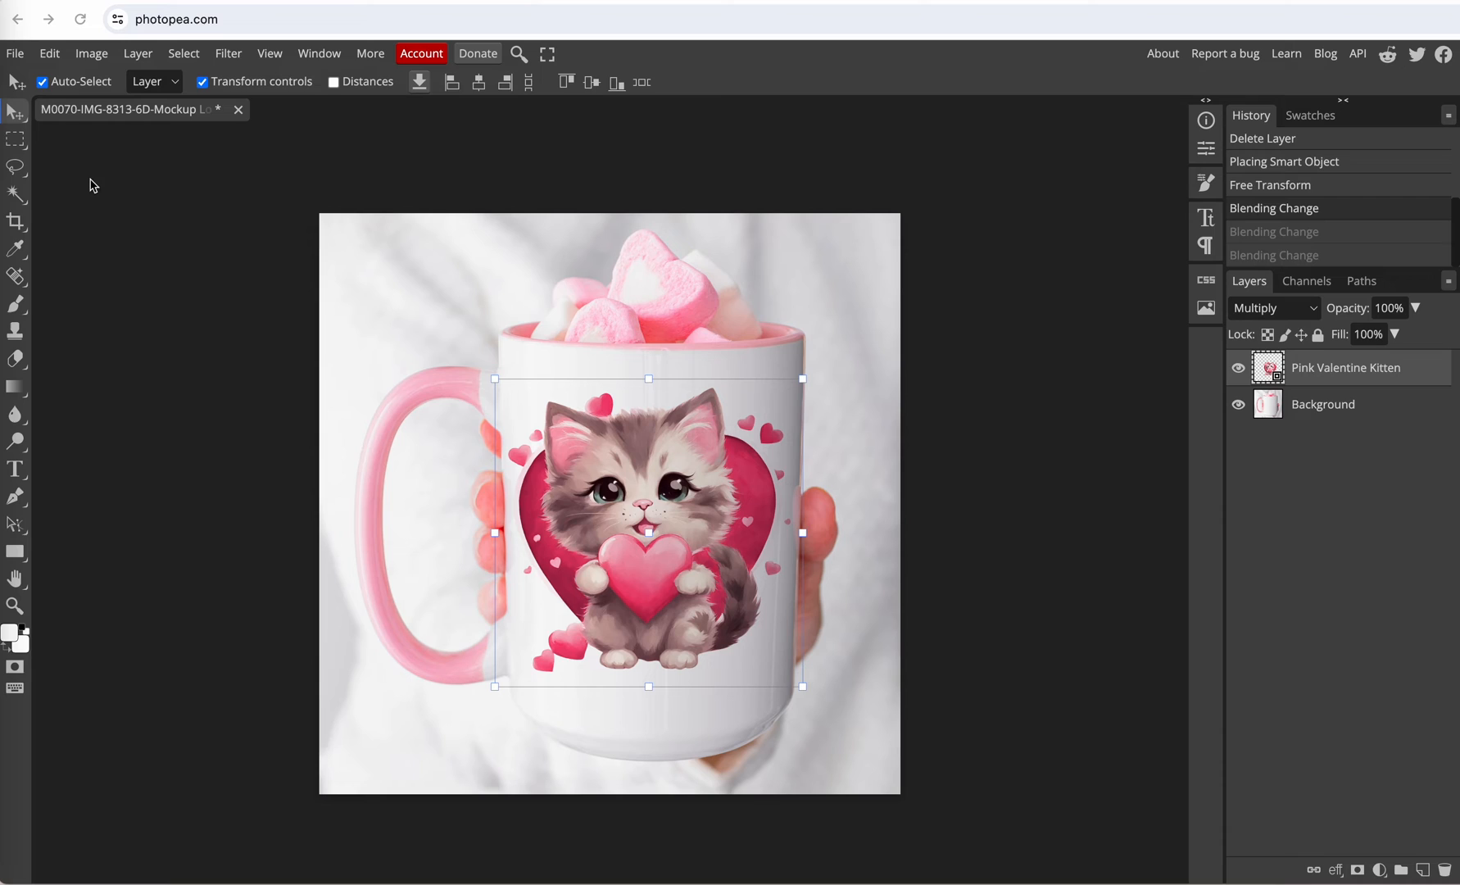
Warp the kitten layer via Edit > Transform so it curves around the mug
{"action": "left_click", "coordinate": [48, 53]}
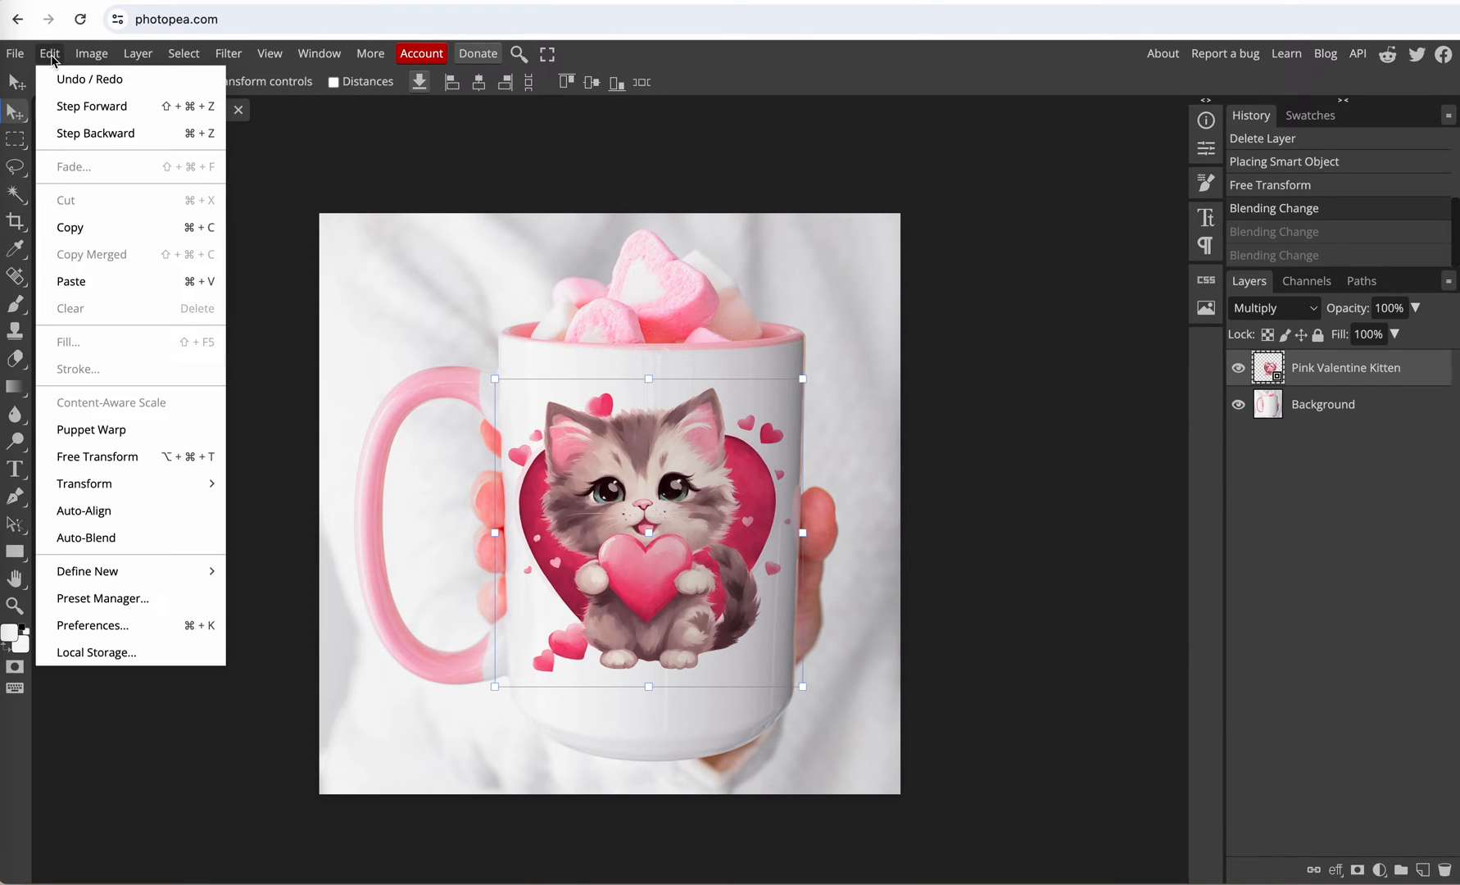
{"action": "mouse_move", "coordinate": [100, 413]}
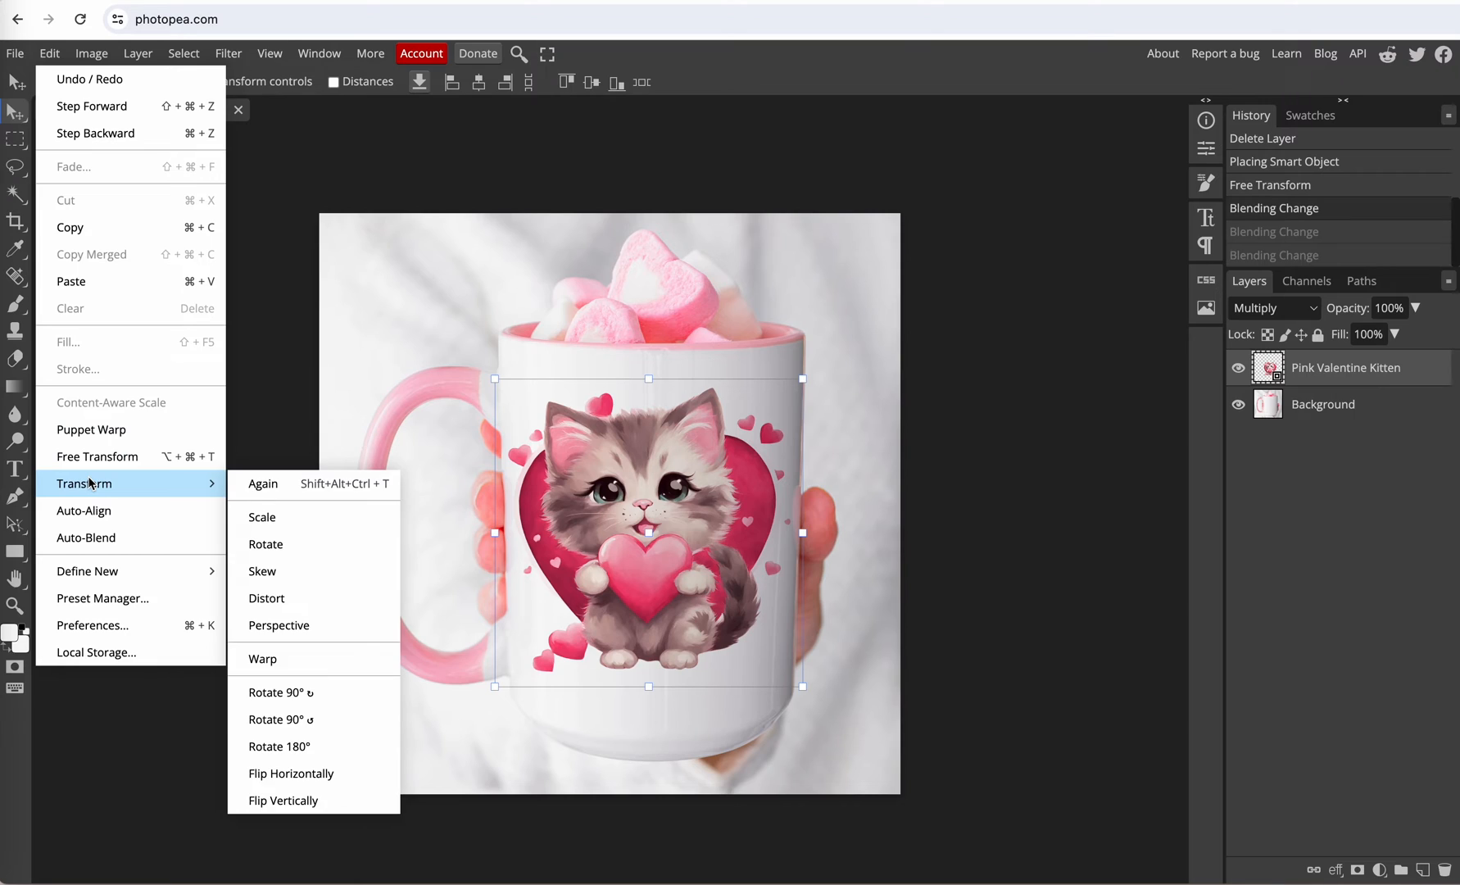
{"action": "mouse_move", "coordinate": [271, 603]}
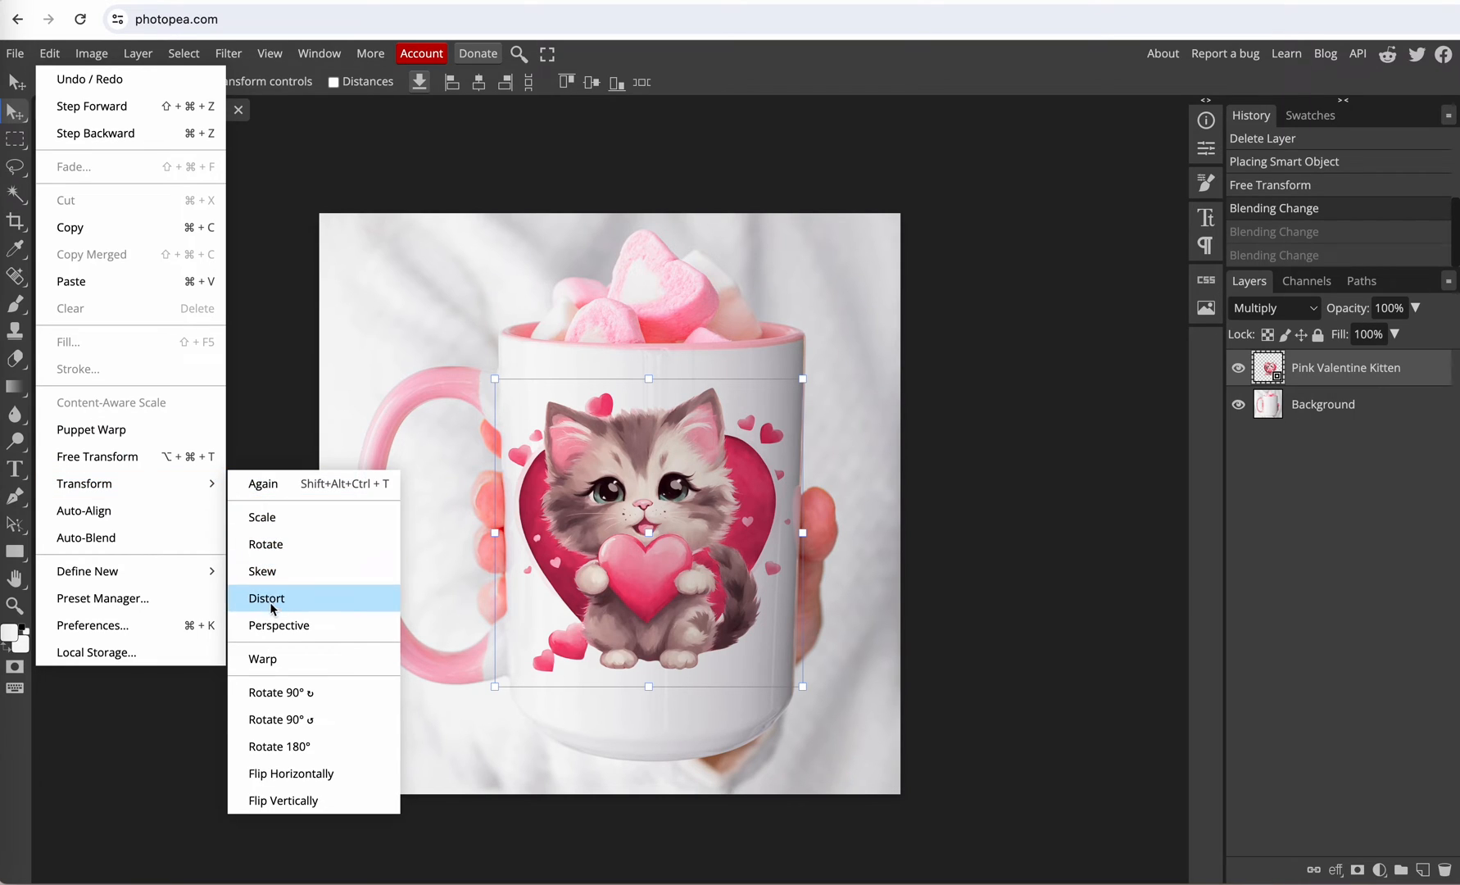
{"action": "left_click", "coordinate": [262, 659]}
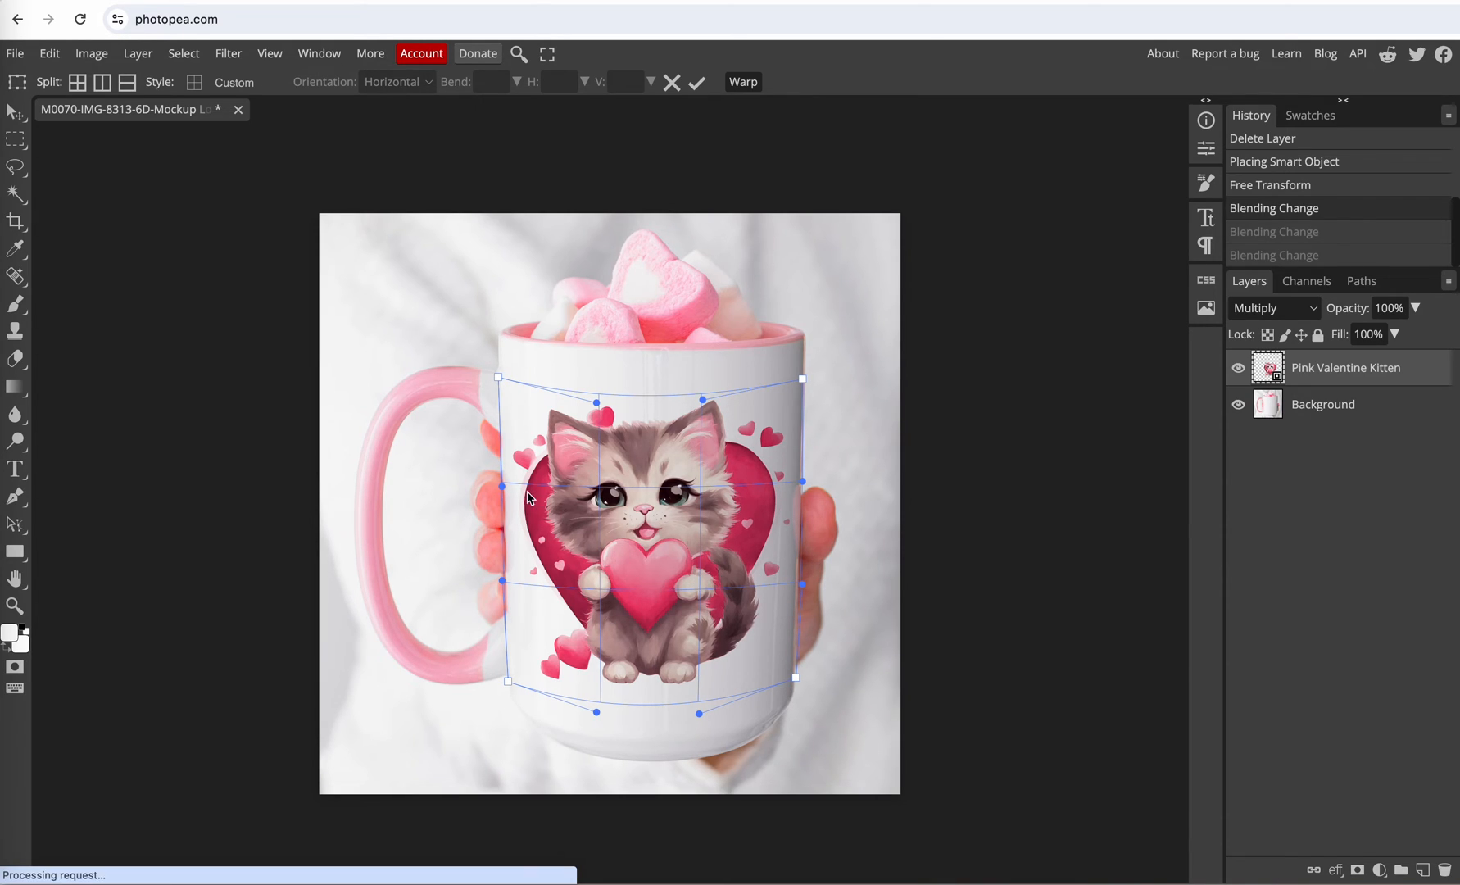
{"action": "left_click", "coordinate": [696, 82]}
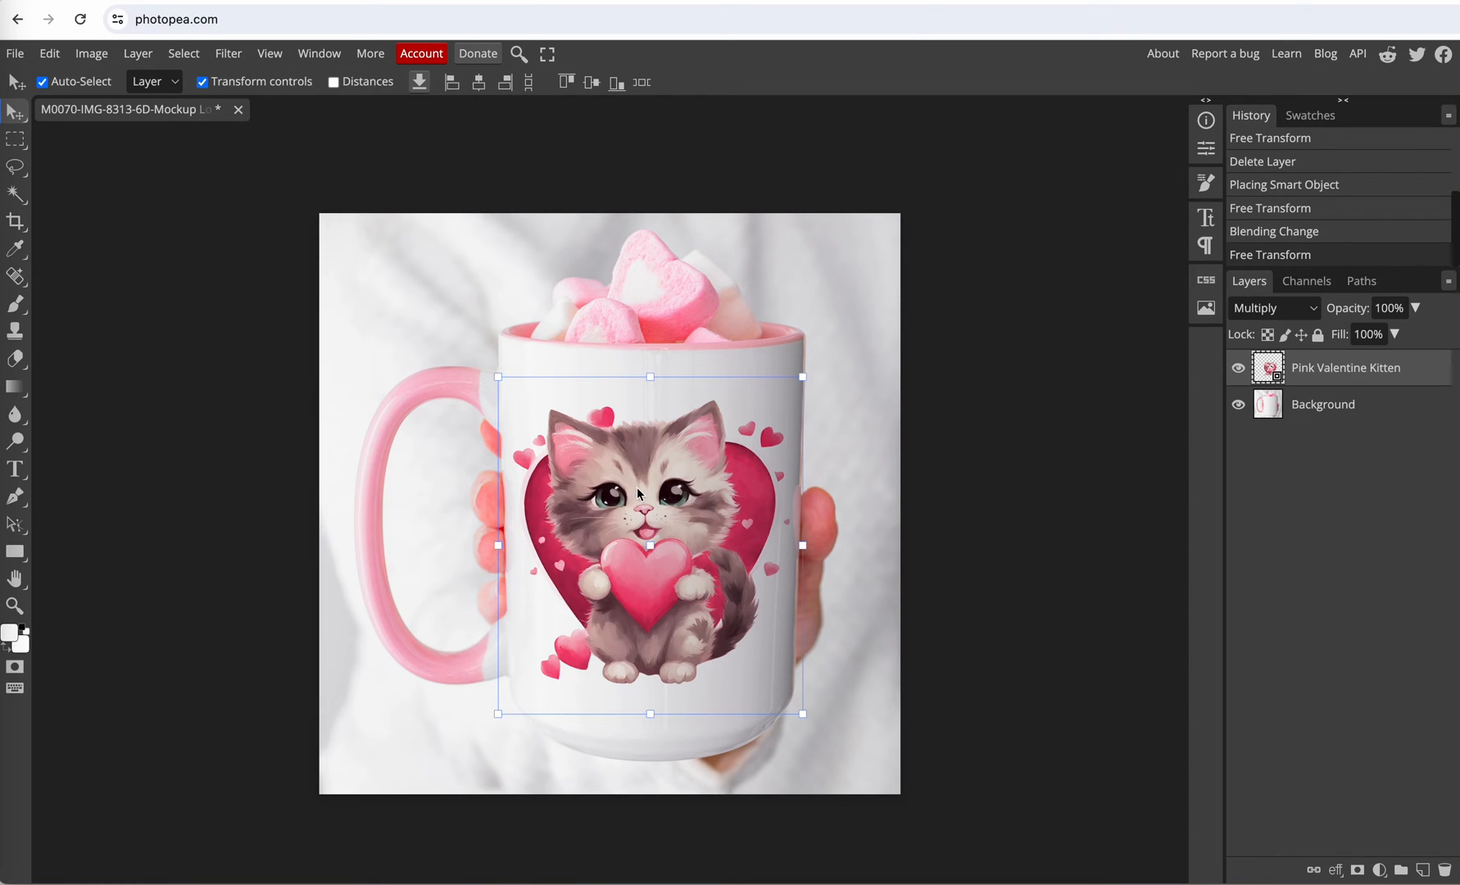
{"action": "mouse_move", "coordinate": [803, 377]}
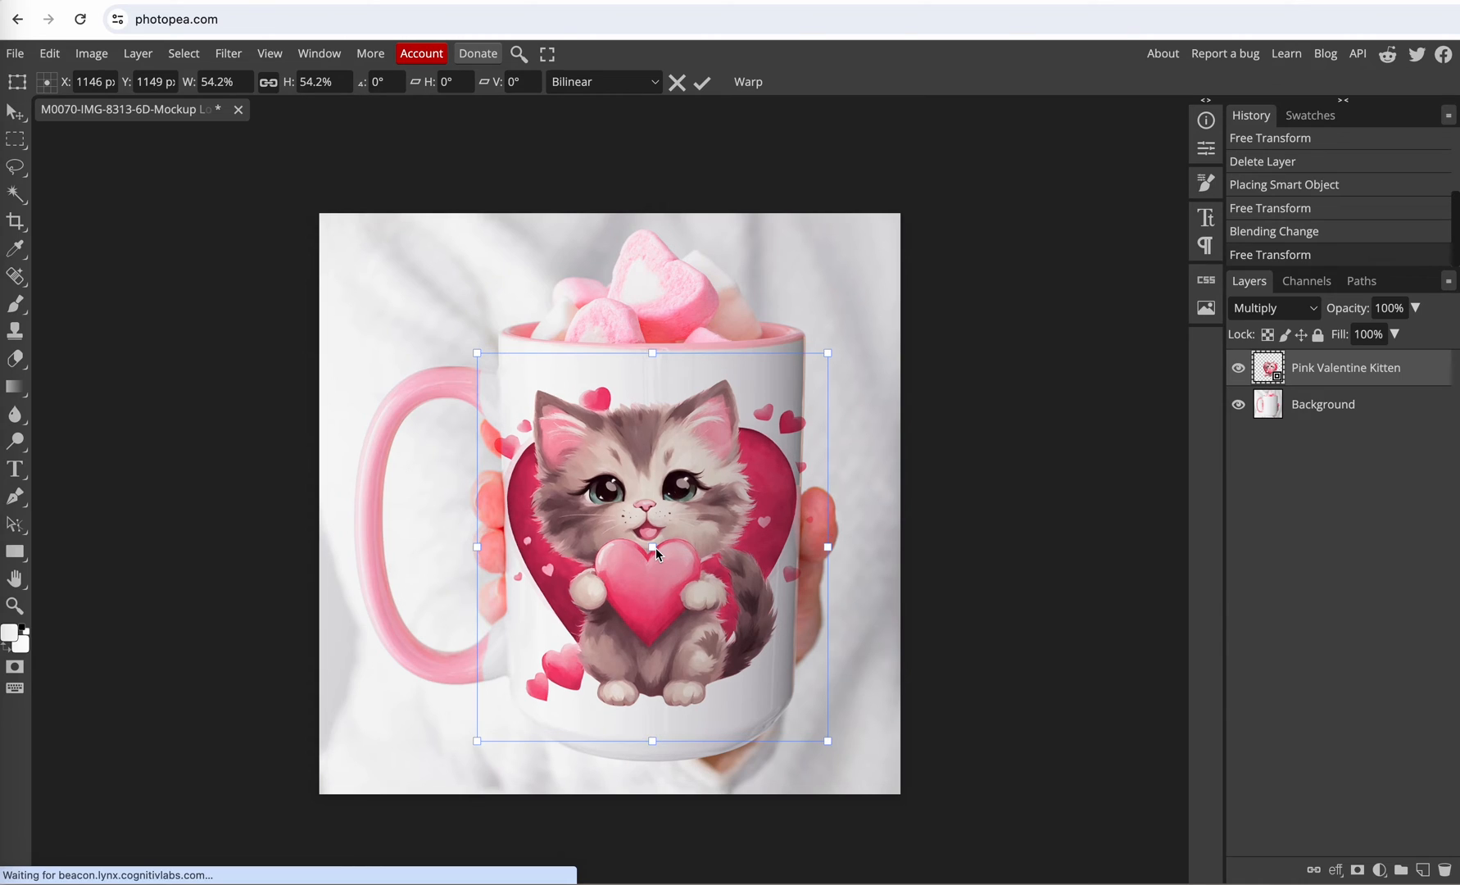
{"action": "mouse_move", "coordinate": [410, 463]}
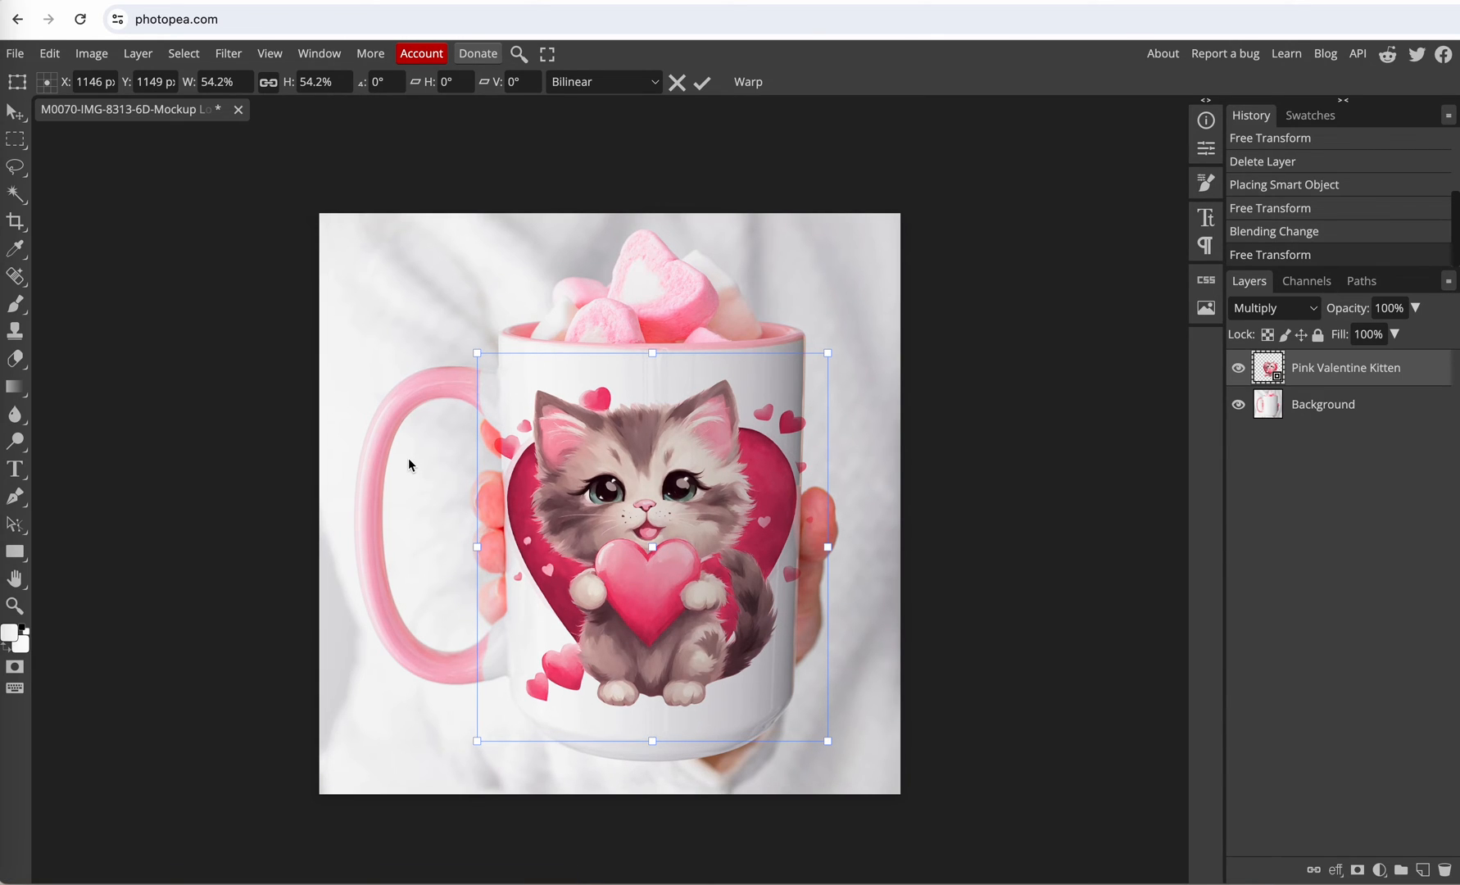
Select the plain Eraser tool and set its hard brush size to 51 px
{"action": "left_click", "coordinate": [14, 360]}
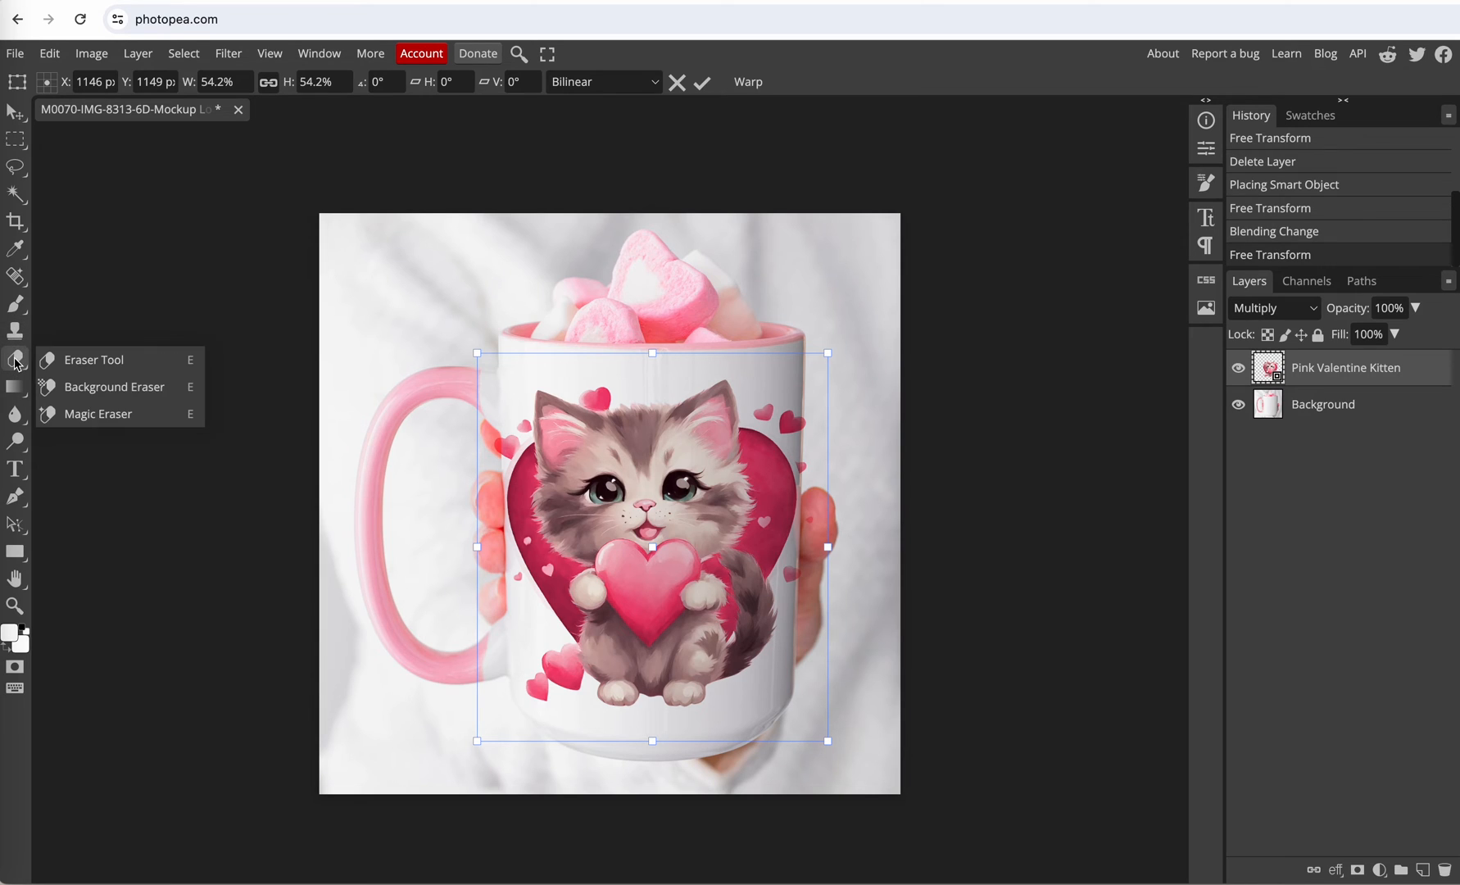
{"action": "left_click", "coordinate": [92, 359]}
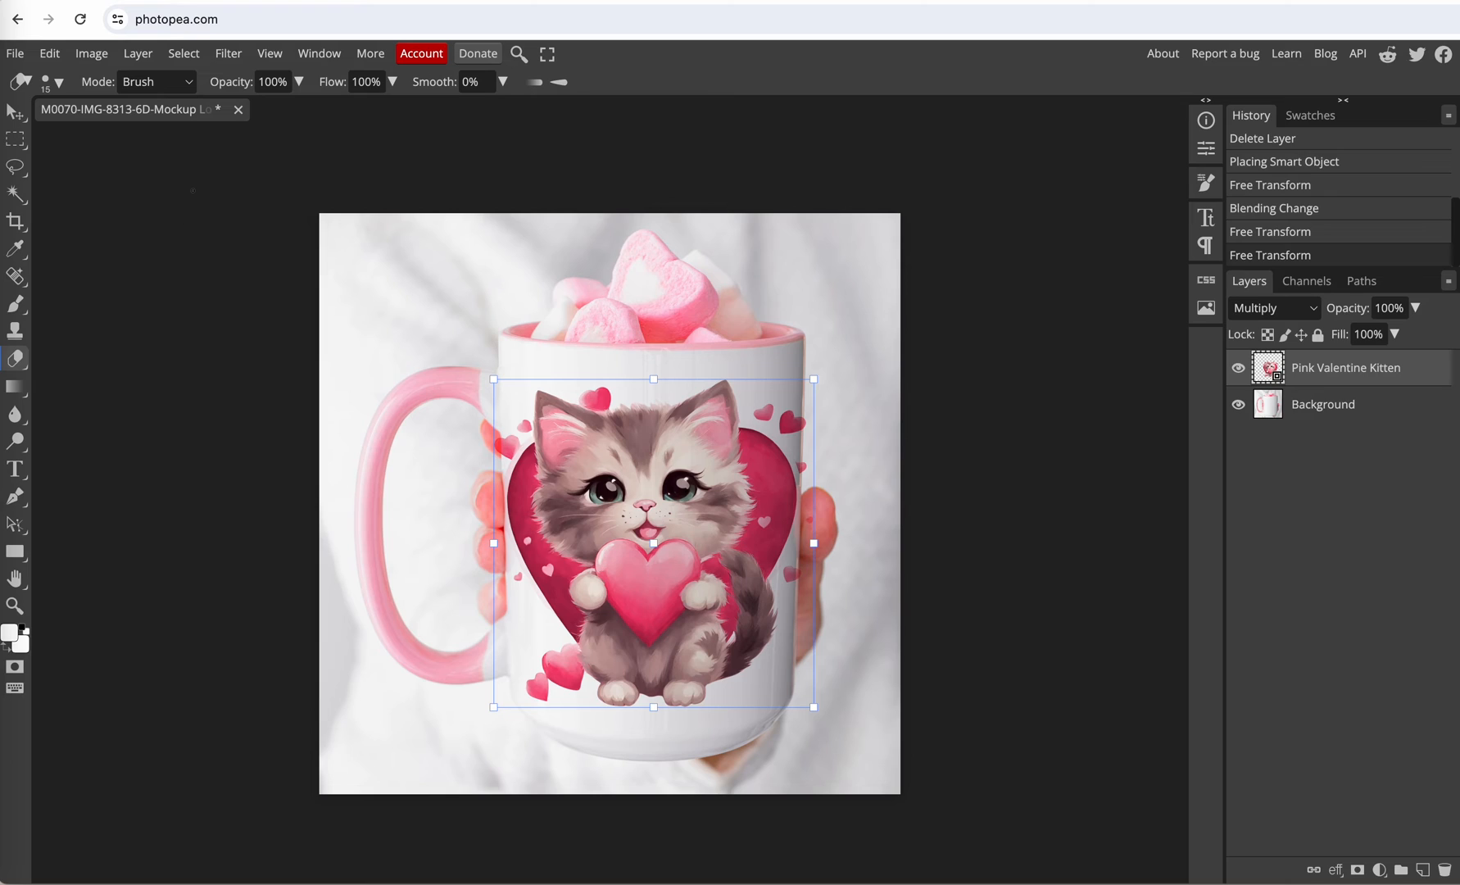
{"action": "mouse_move", "coordinate": [377, 275]}
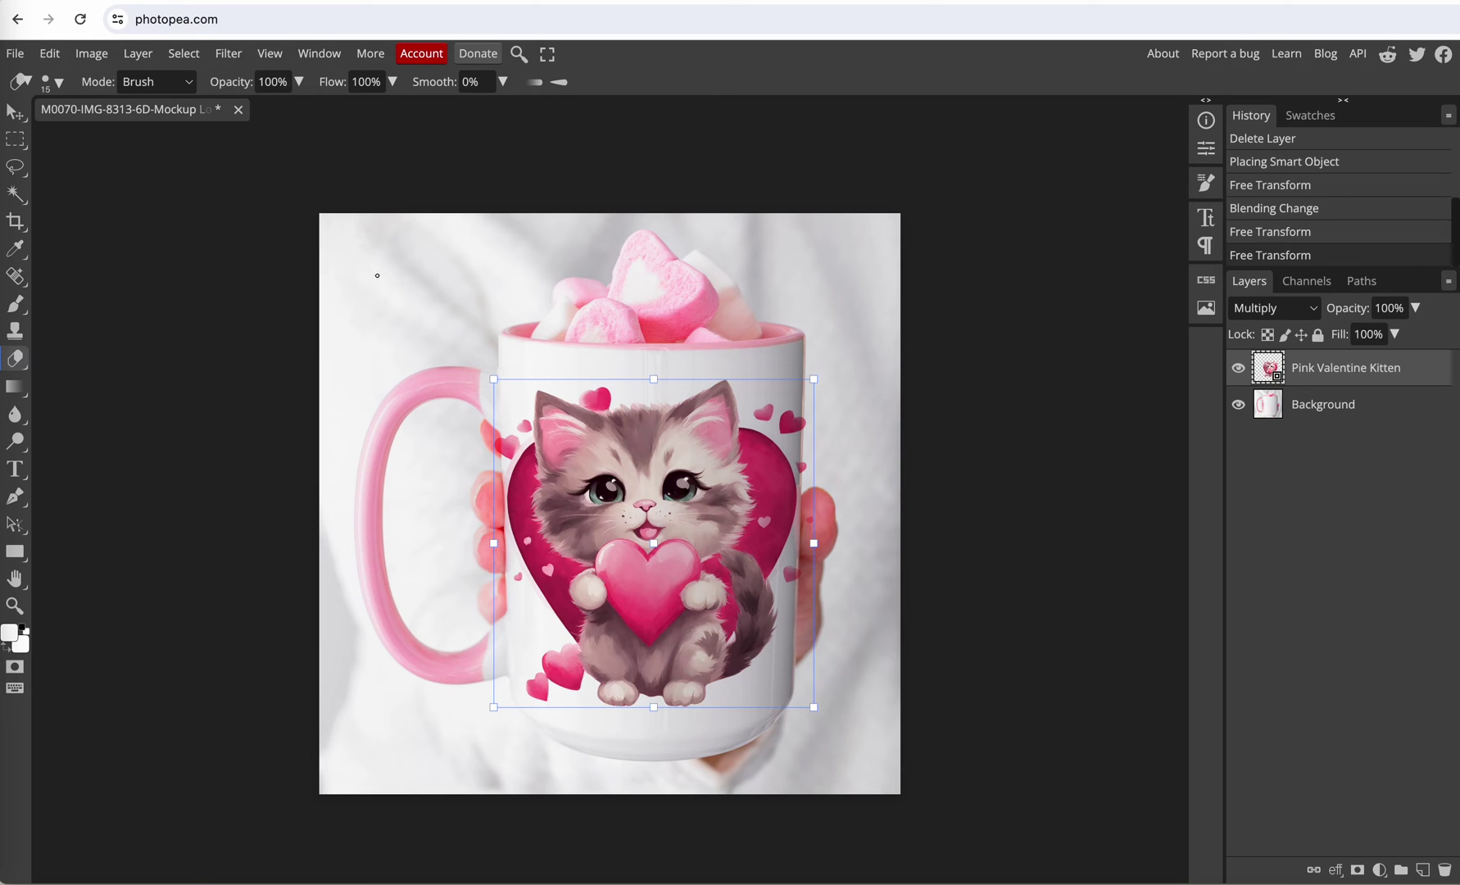
{"action": "mouse_move", "coordinate": [367, 251]}
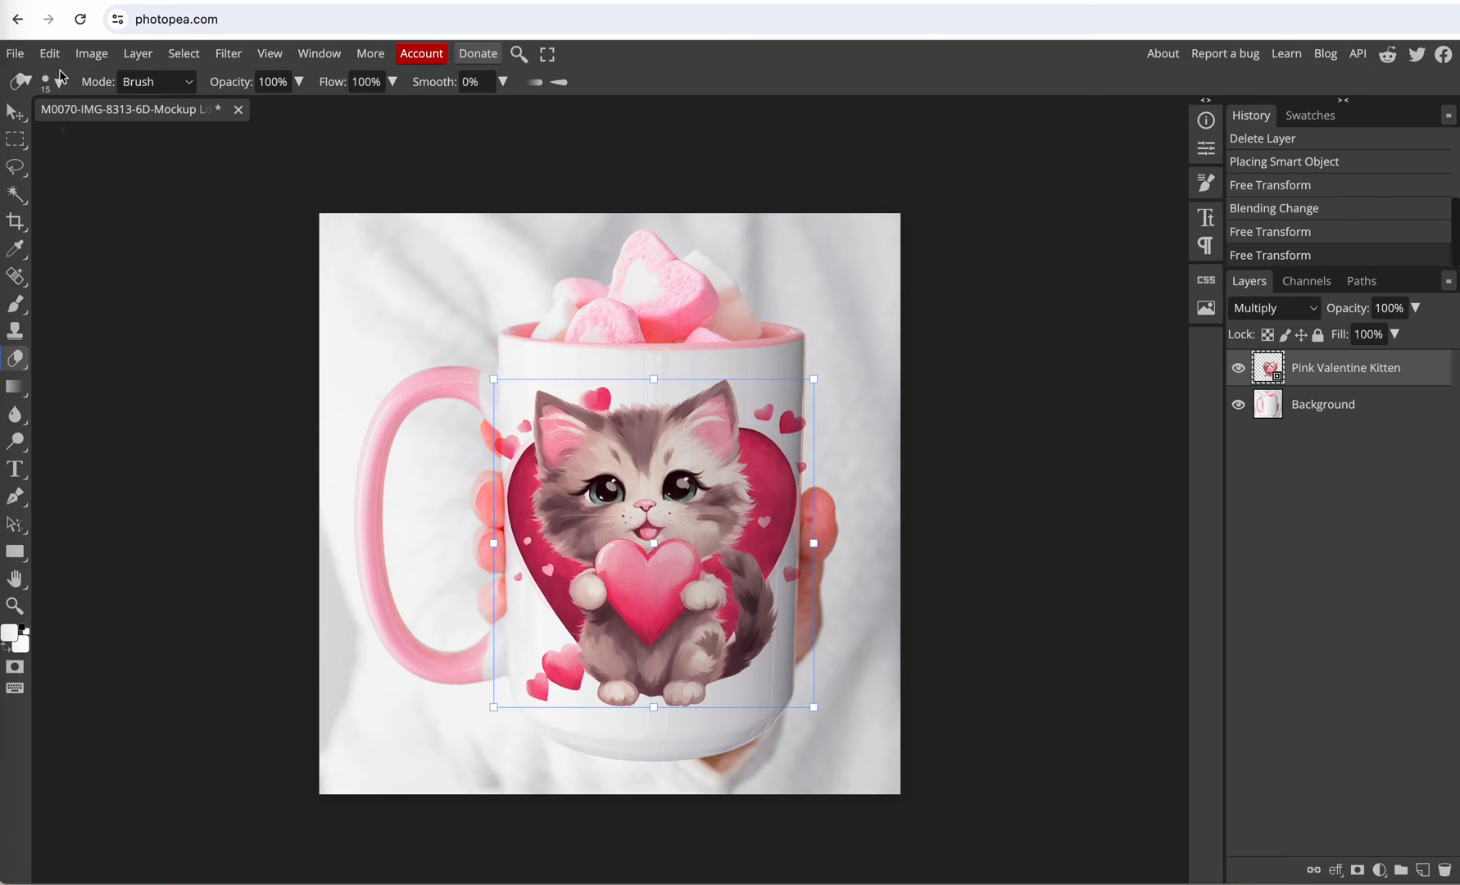
{"action": "left_click", "coordinate": [59, 82]}
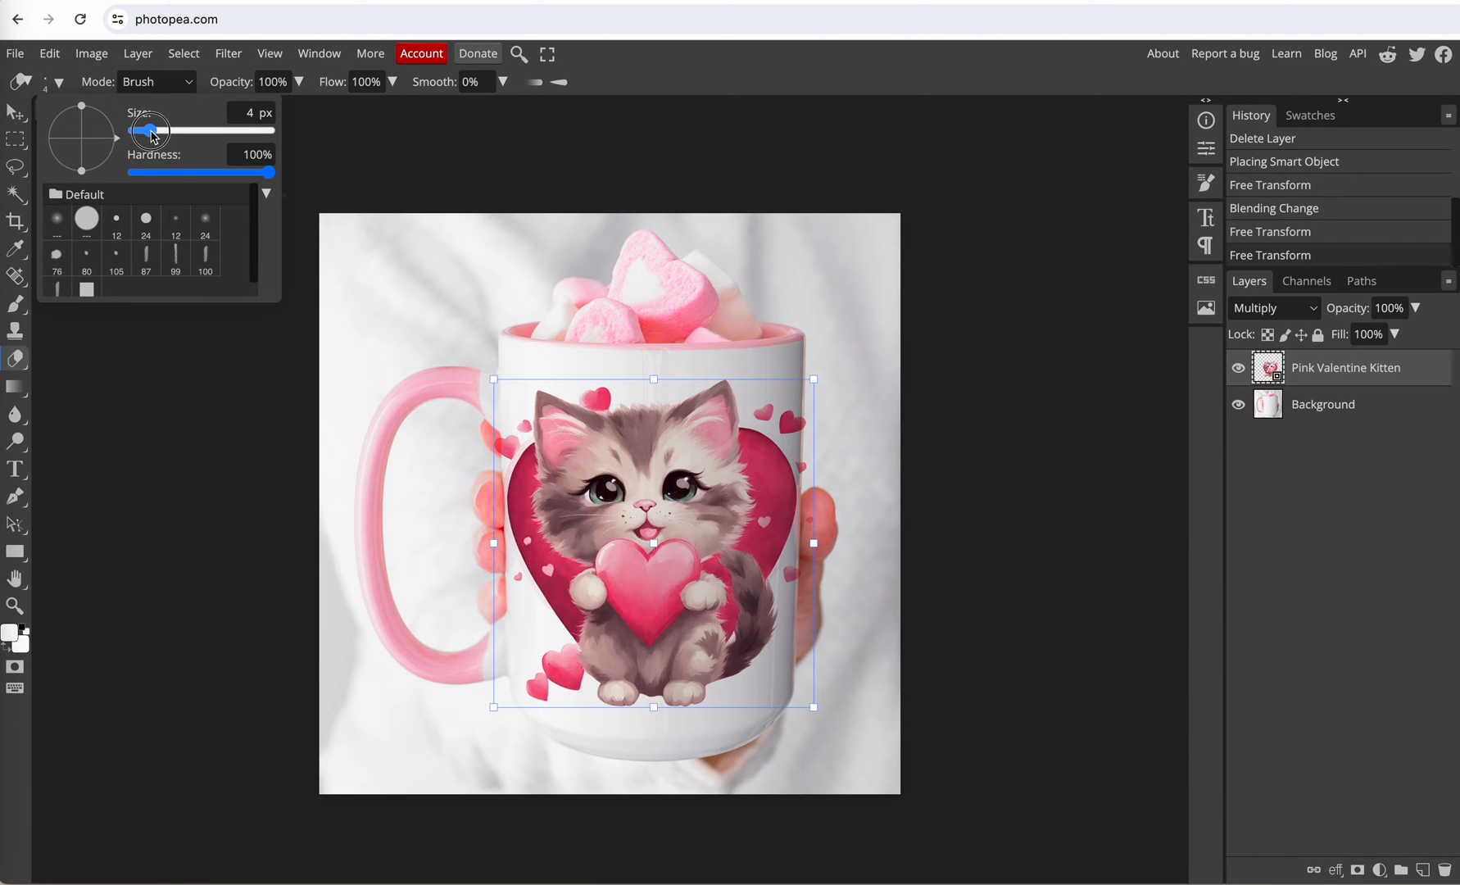
{"action": "left_click_drag", "start_coordinate": [151, 129], "coordinate": [173, 130]}
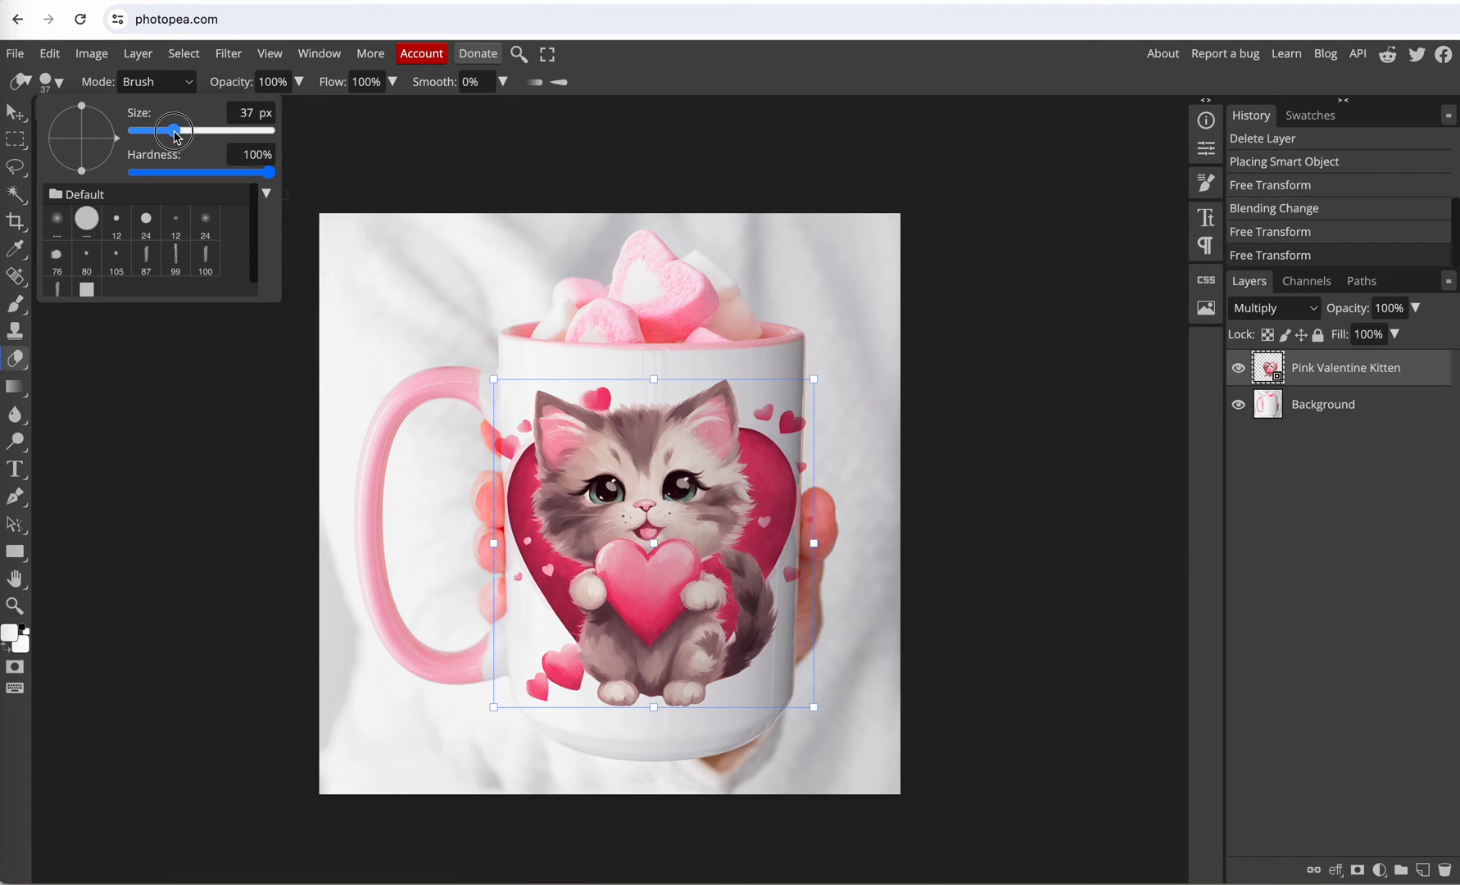
{"action": "left_click_drag", "start_coordinate": [172, 130], "coordinate": [178, 130]}
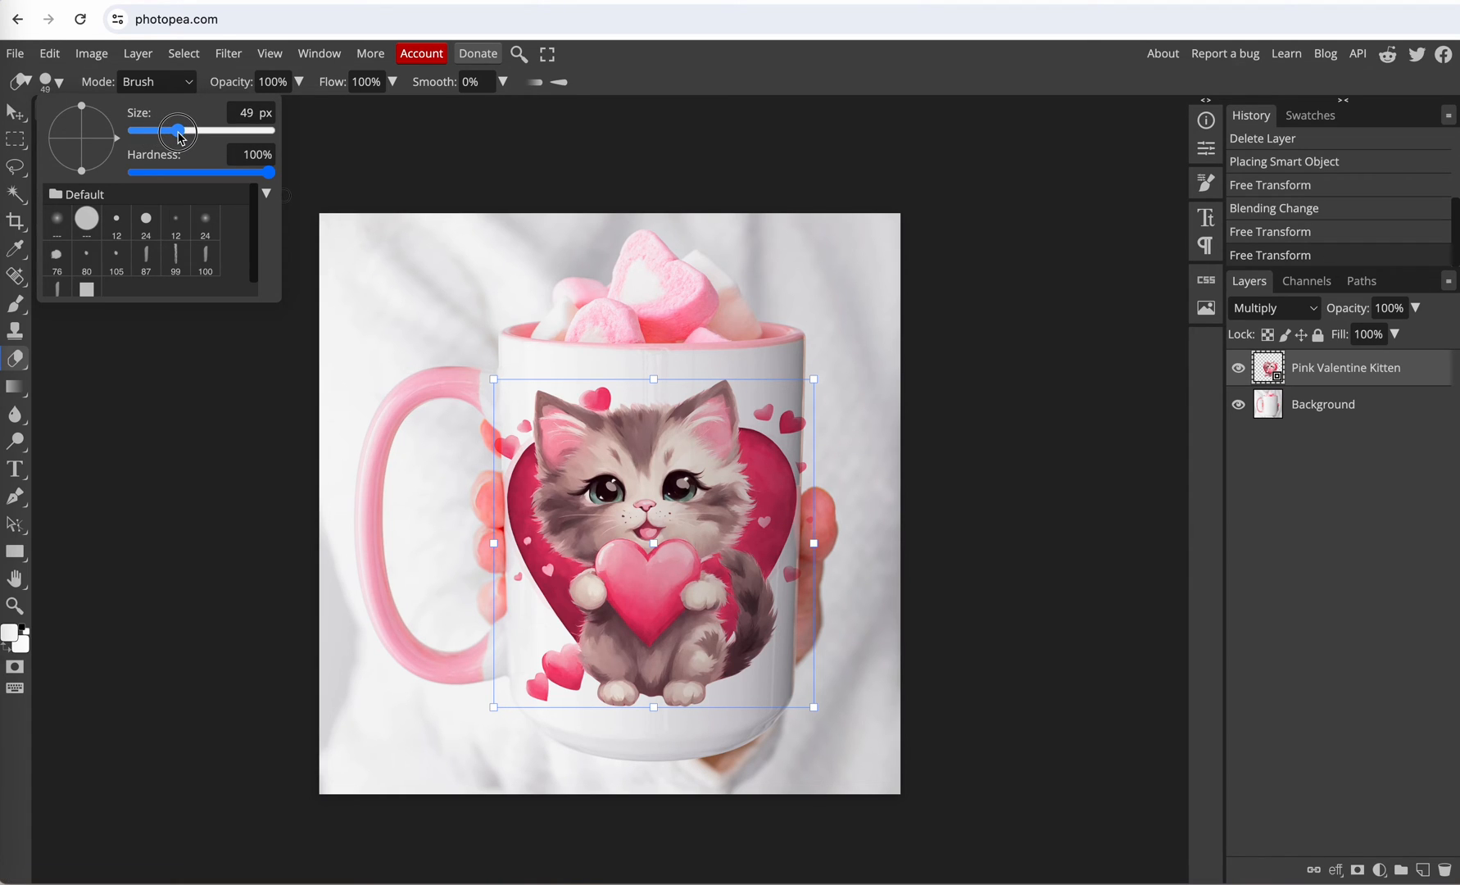
{"action": "left_click_drag", "start_coordinate": [178, 131], "coordinate": [186, 130]}
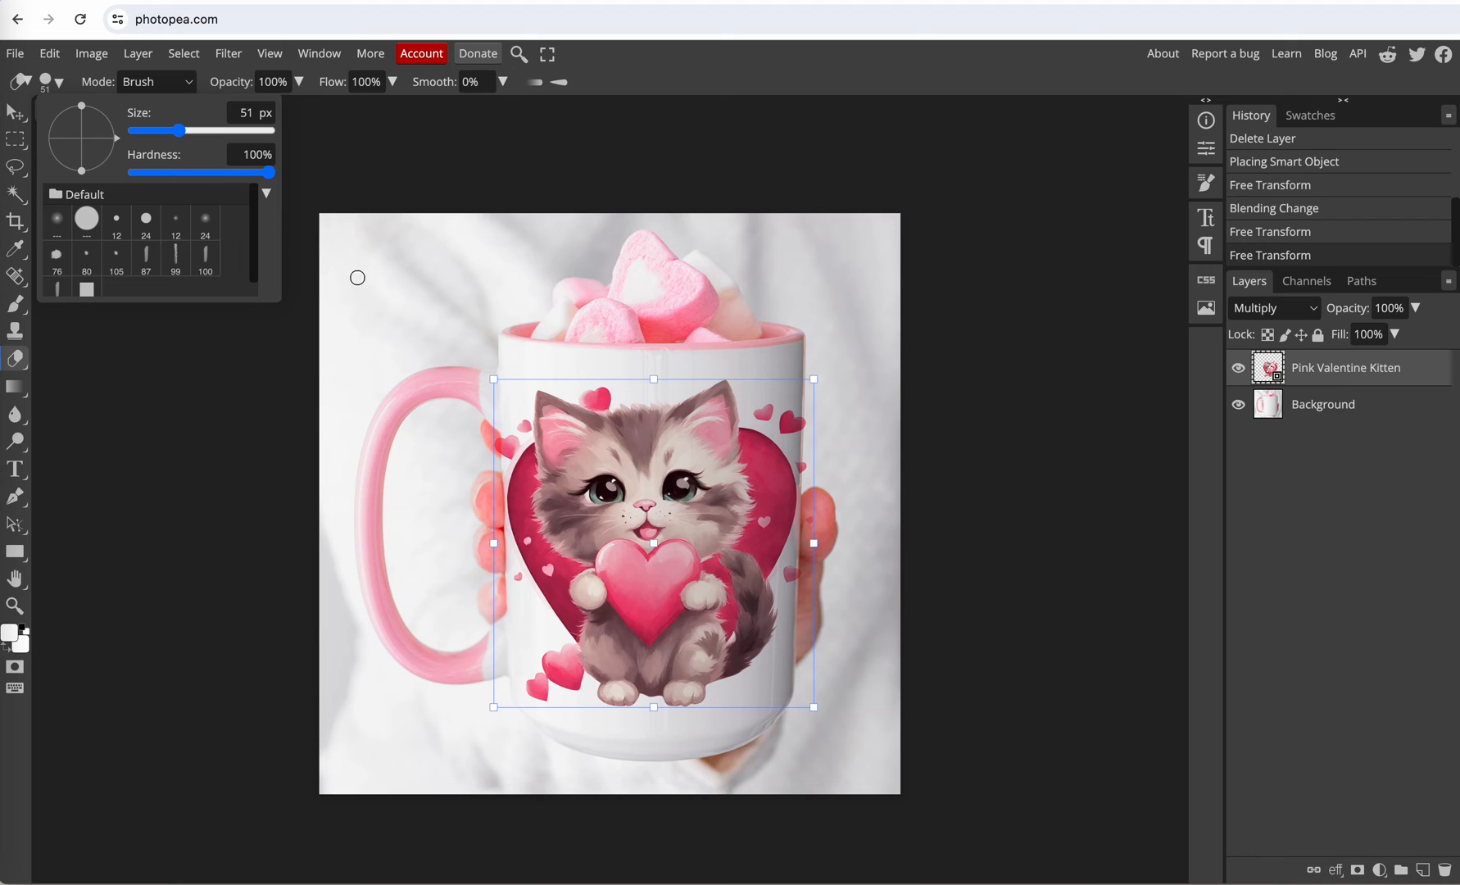
{"action": "mouse_move", "coordinate": [435, 405]}
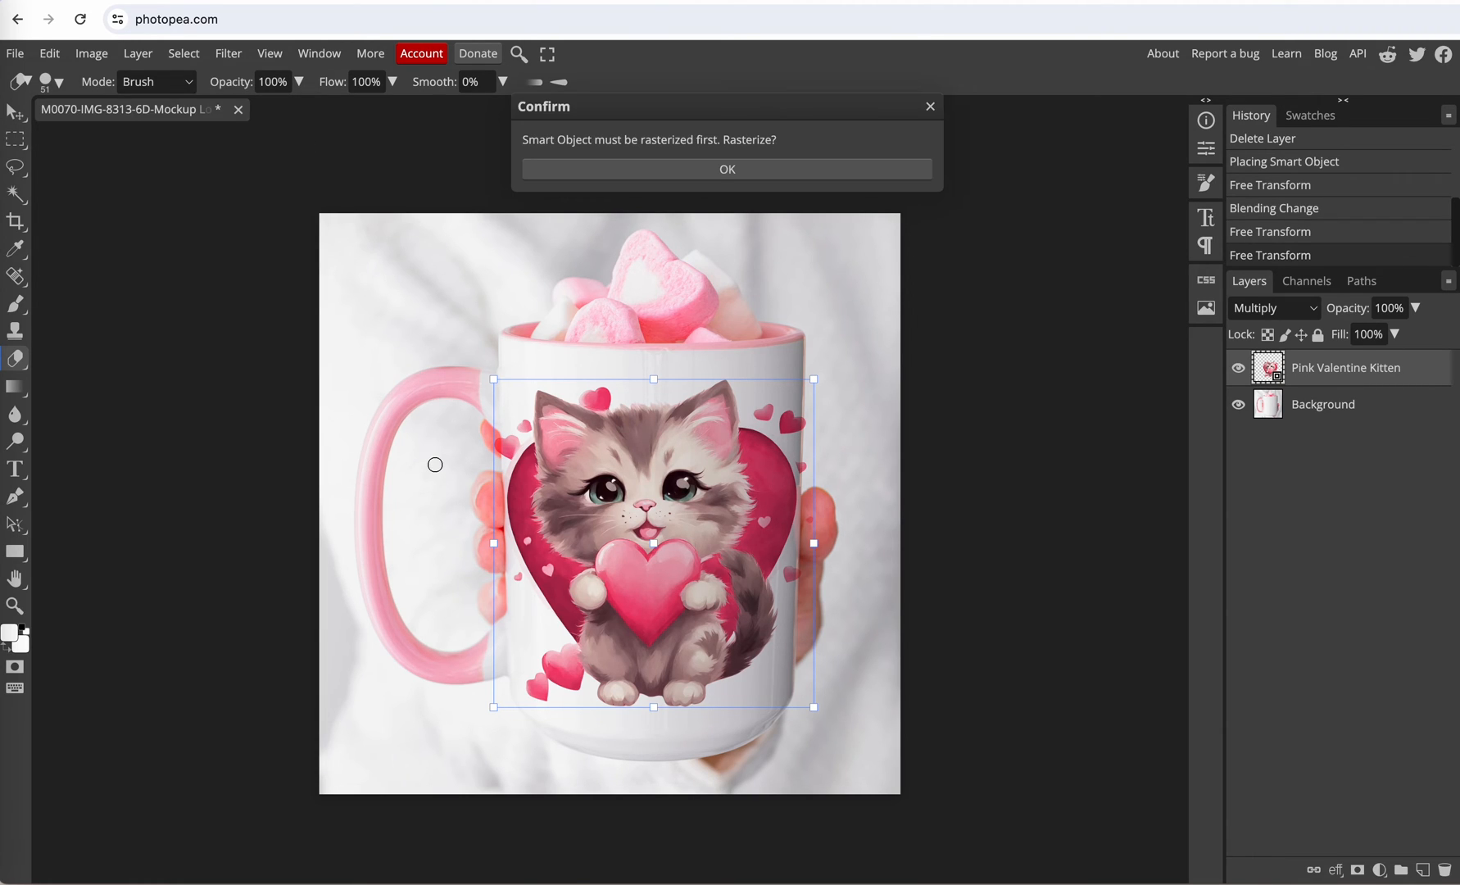
{"action": "mouse_move", "coordinate": [418, 432]}
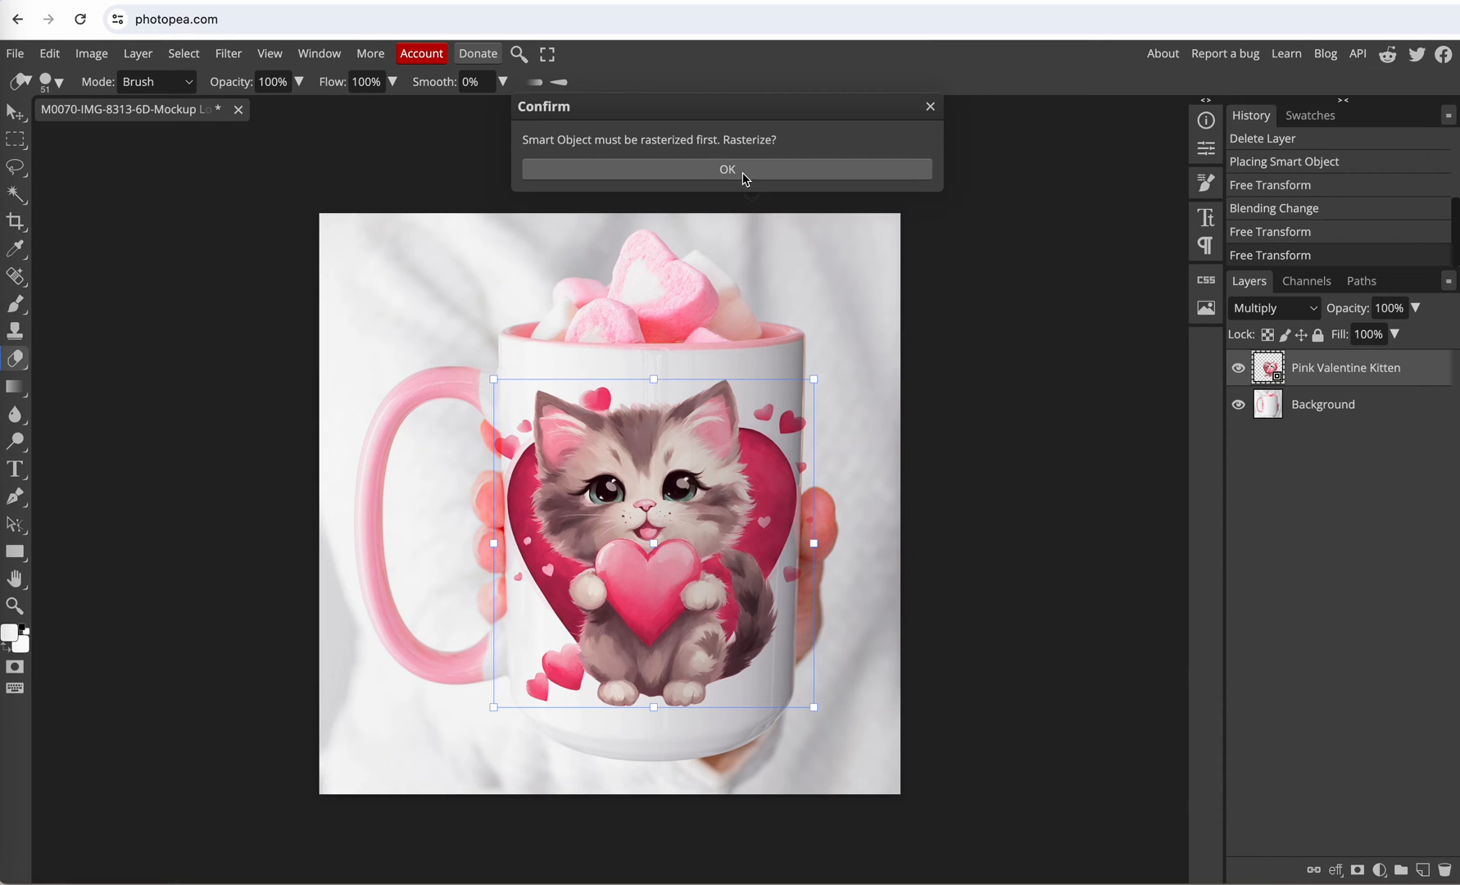
Confirm rasterizing the kitten smart object into a pixel layer
{"action": "left_click", "coordinate": [726, 168]}
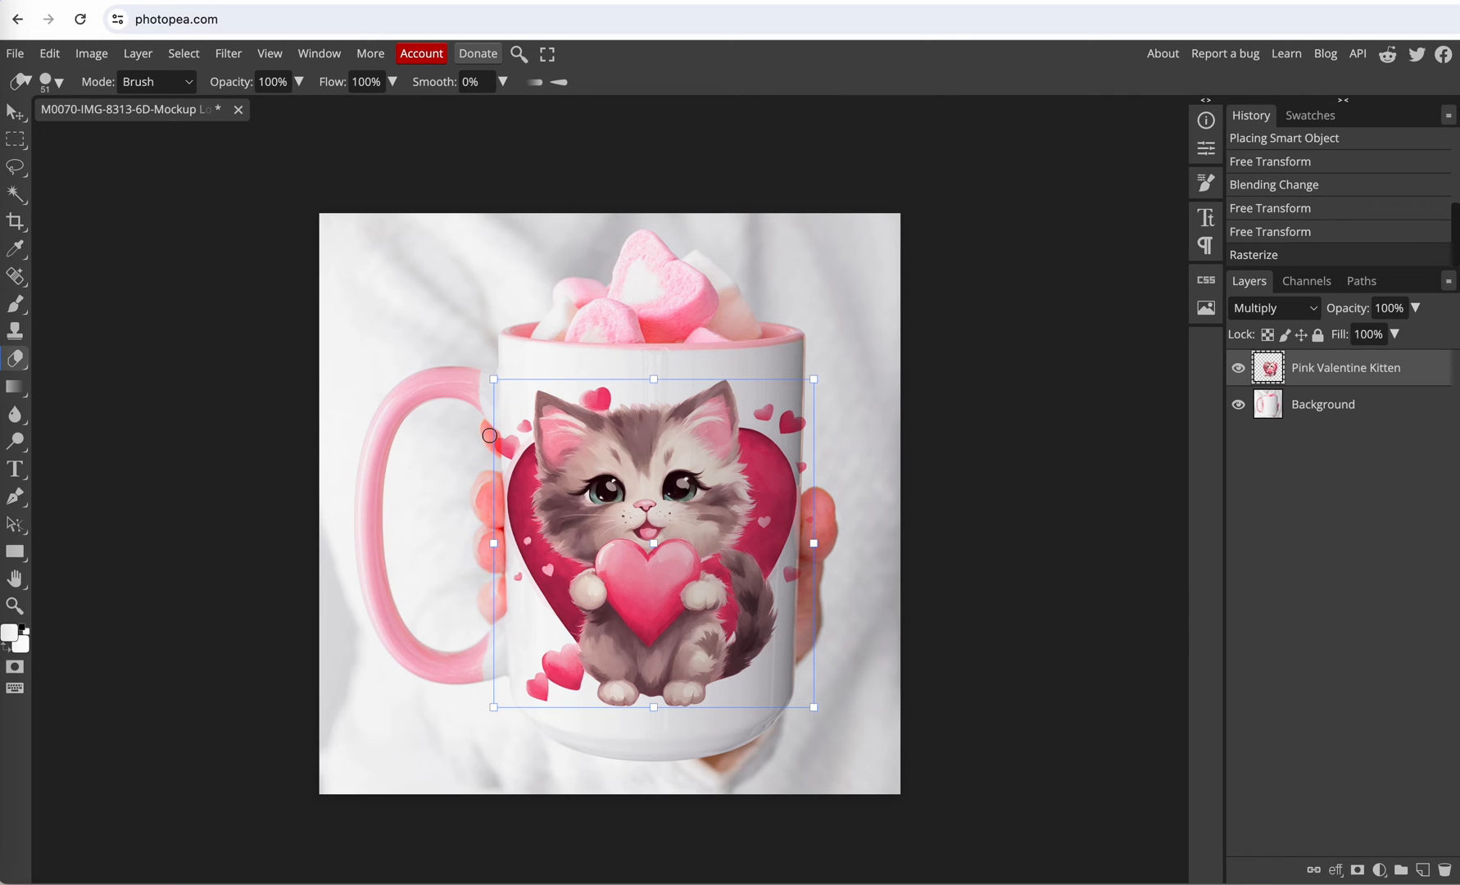
{"action": "mouse_move", "coordinate": [493, 463]}
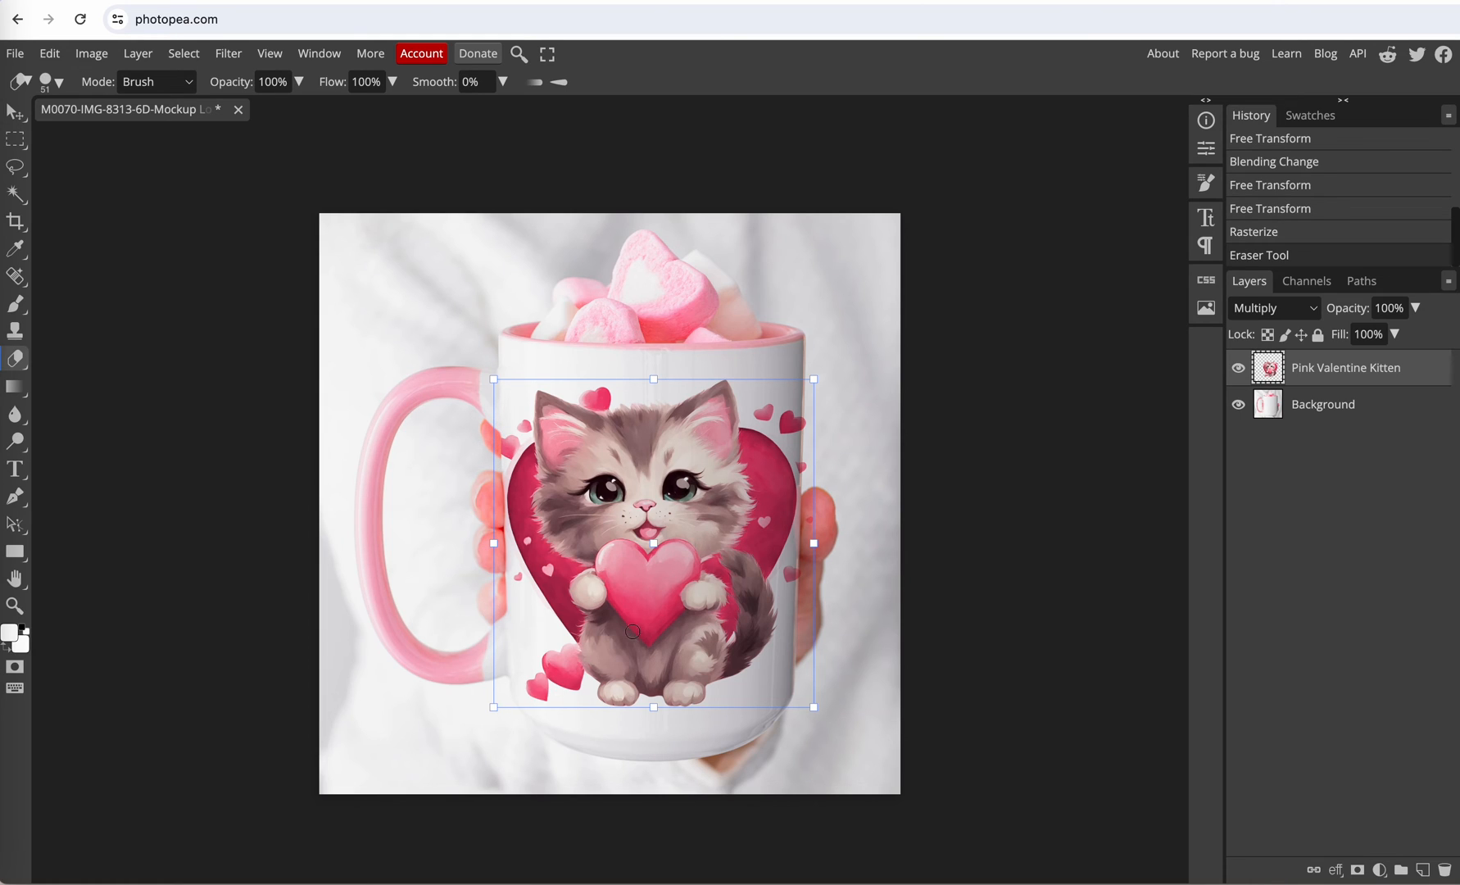
{"action": "mouse_move", "coordinate": [808, 462]}
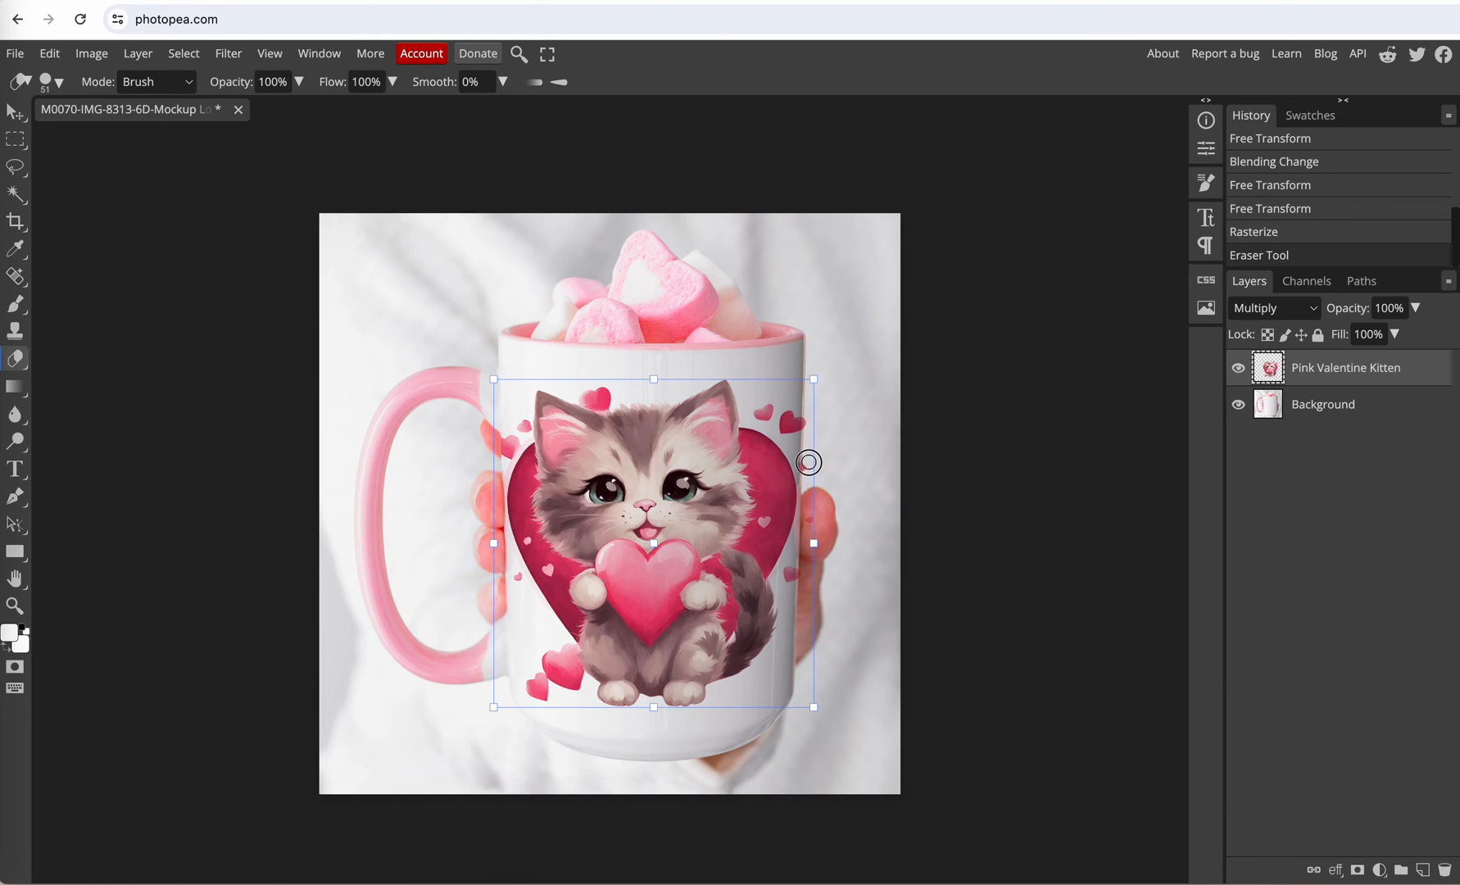
{"action": "mouse_move", "coordinate": [808, 456]}
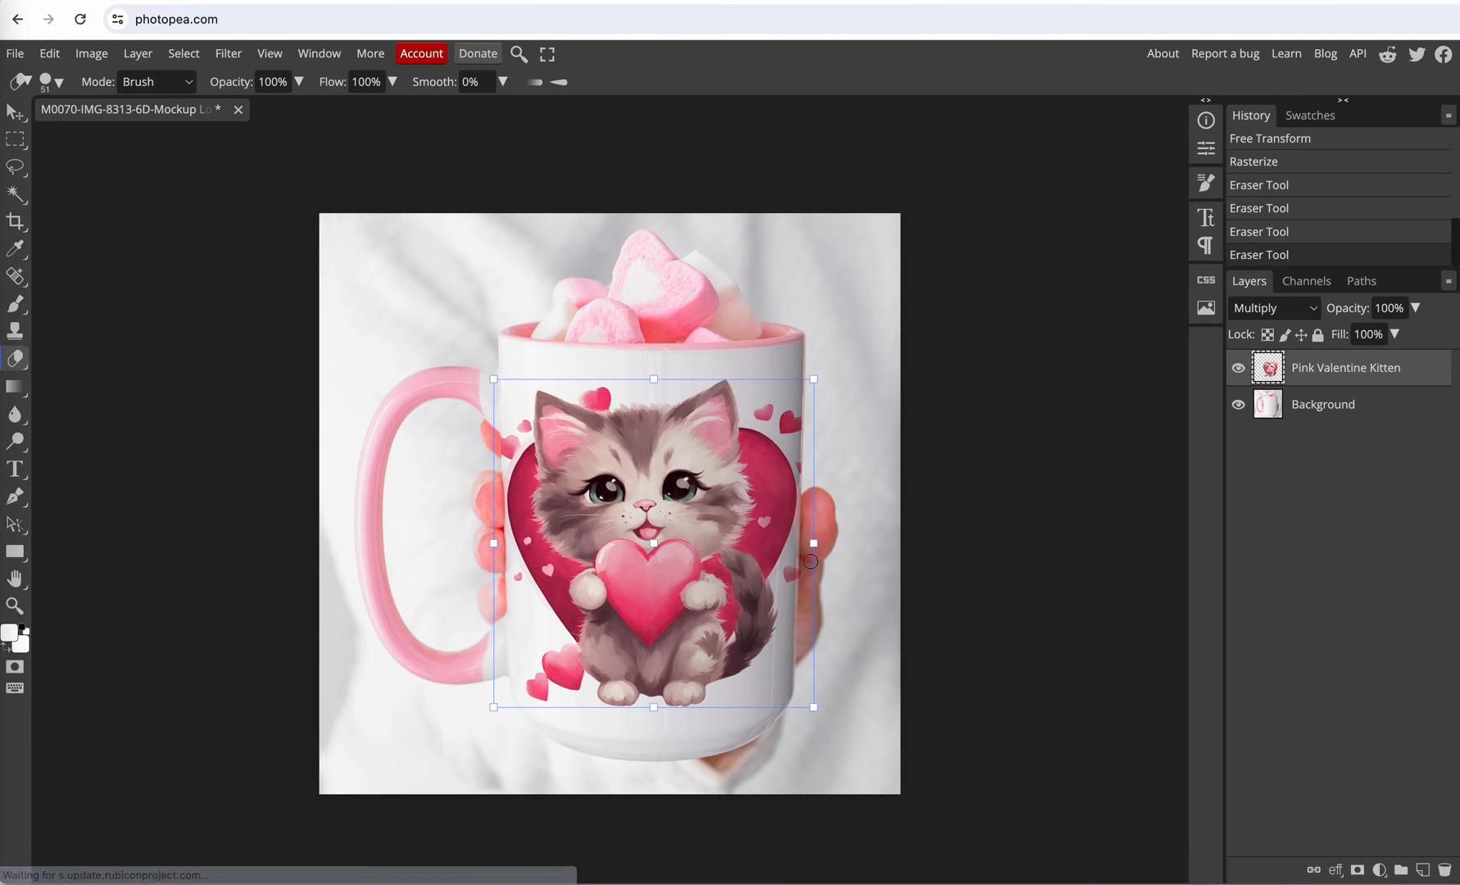
Finish erasing the kitten hearts overhanging the mug's right edge
{"action": "left_click", "coordinate": [1322, 403]}
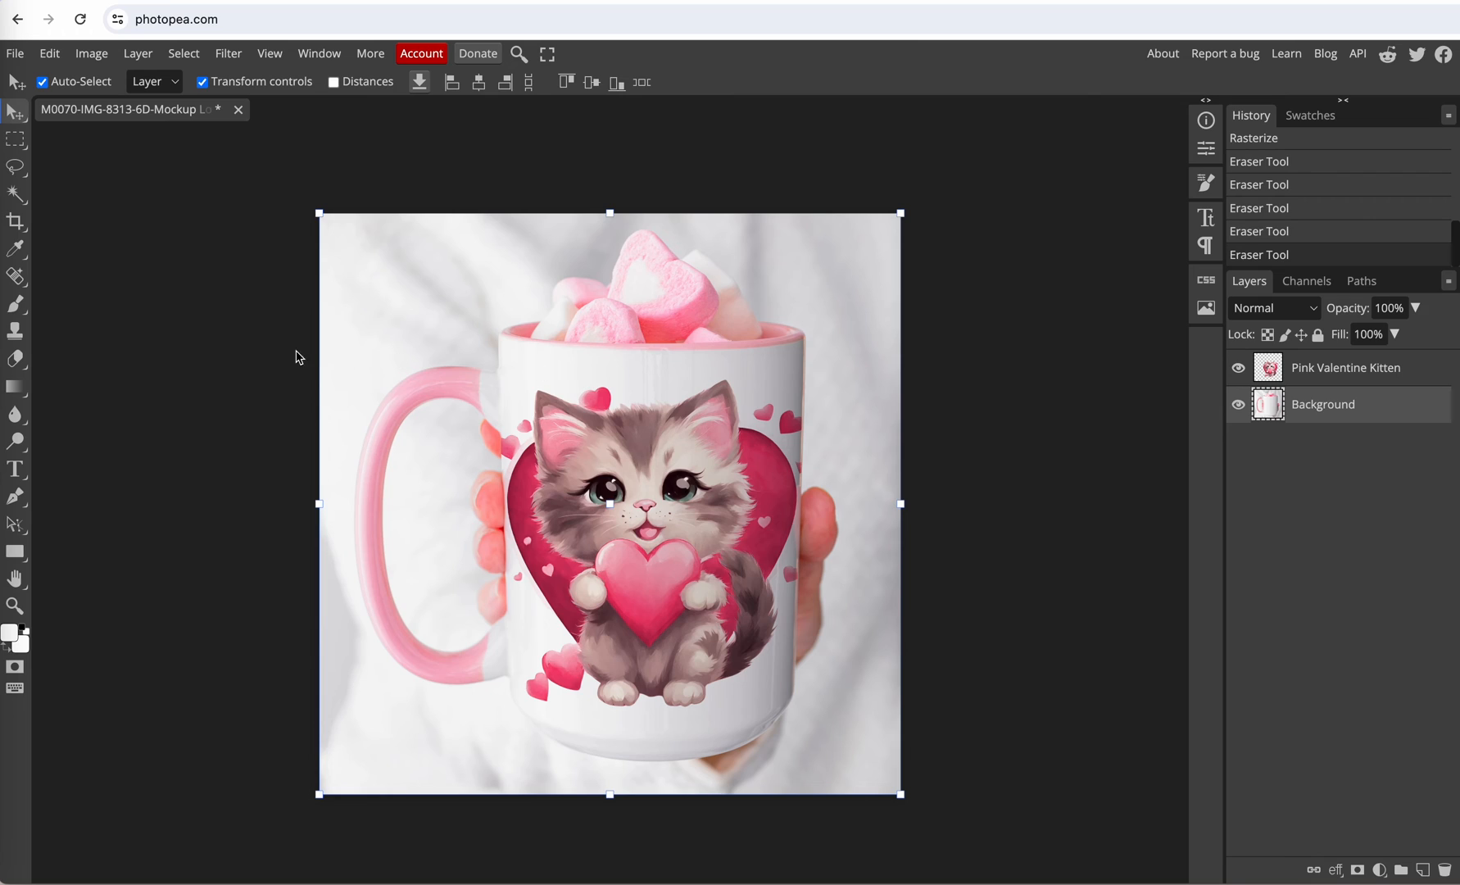
{"action": "mouse_move", "coordinate": [124, 340]}
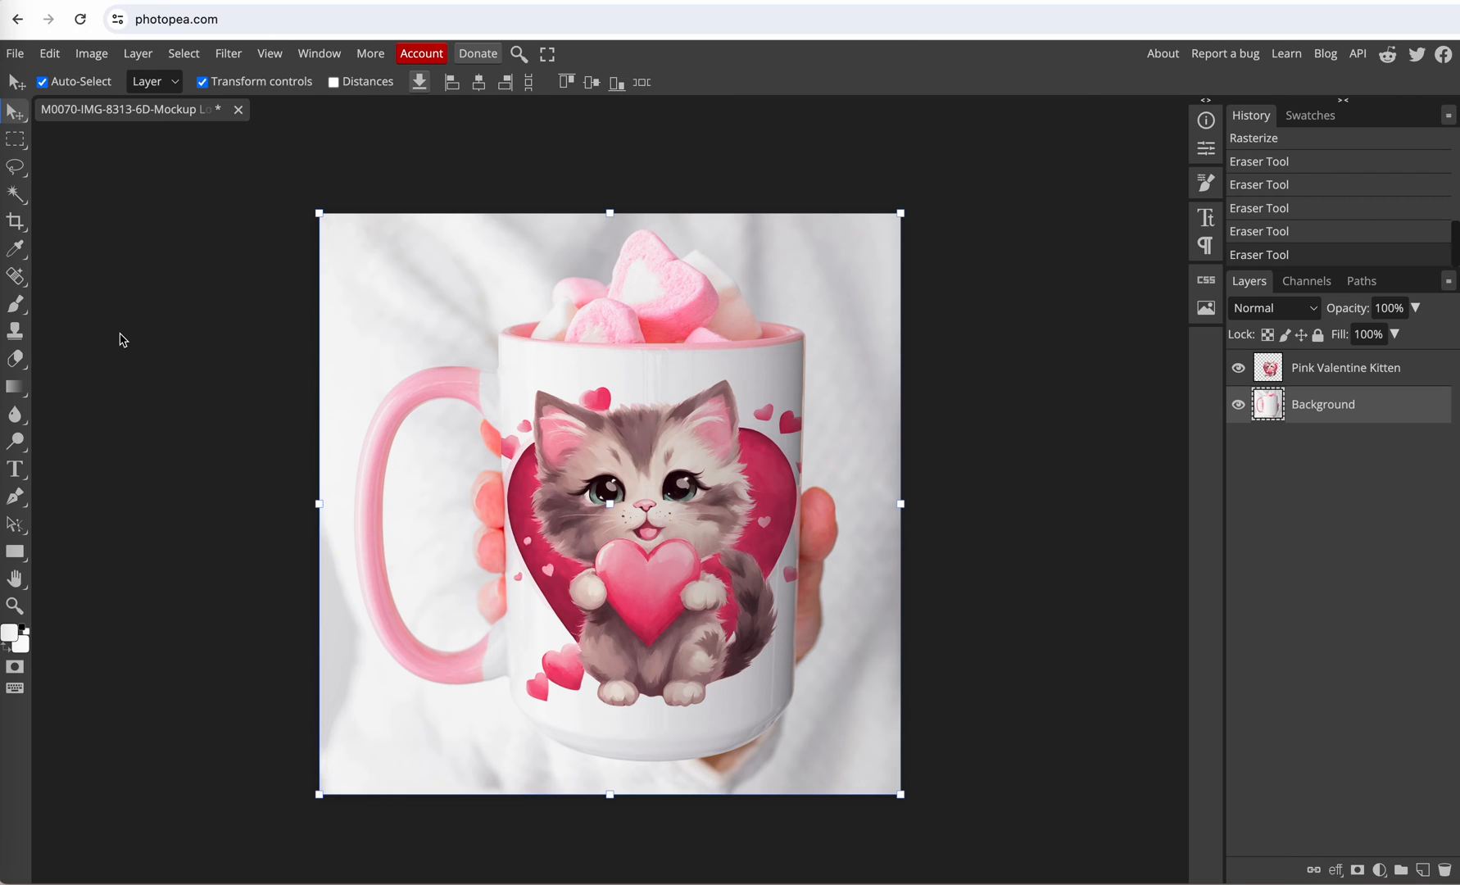
{"action": "mouse_move", "coordinate": [67, 212]}
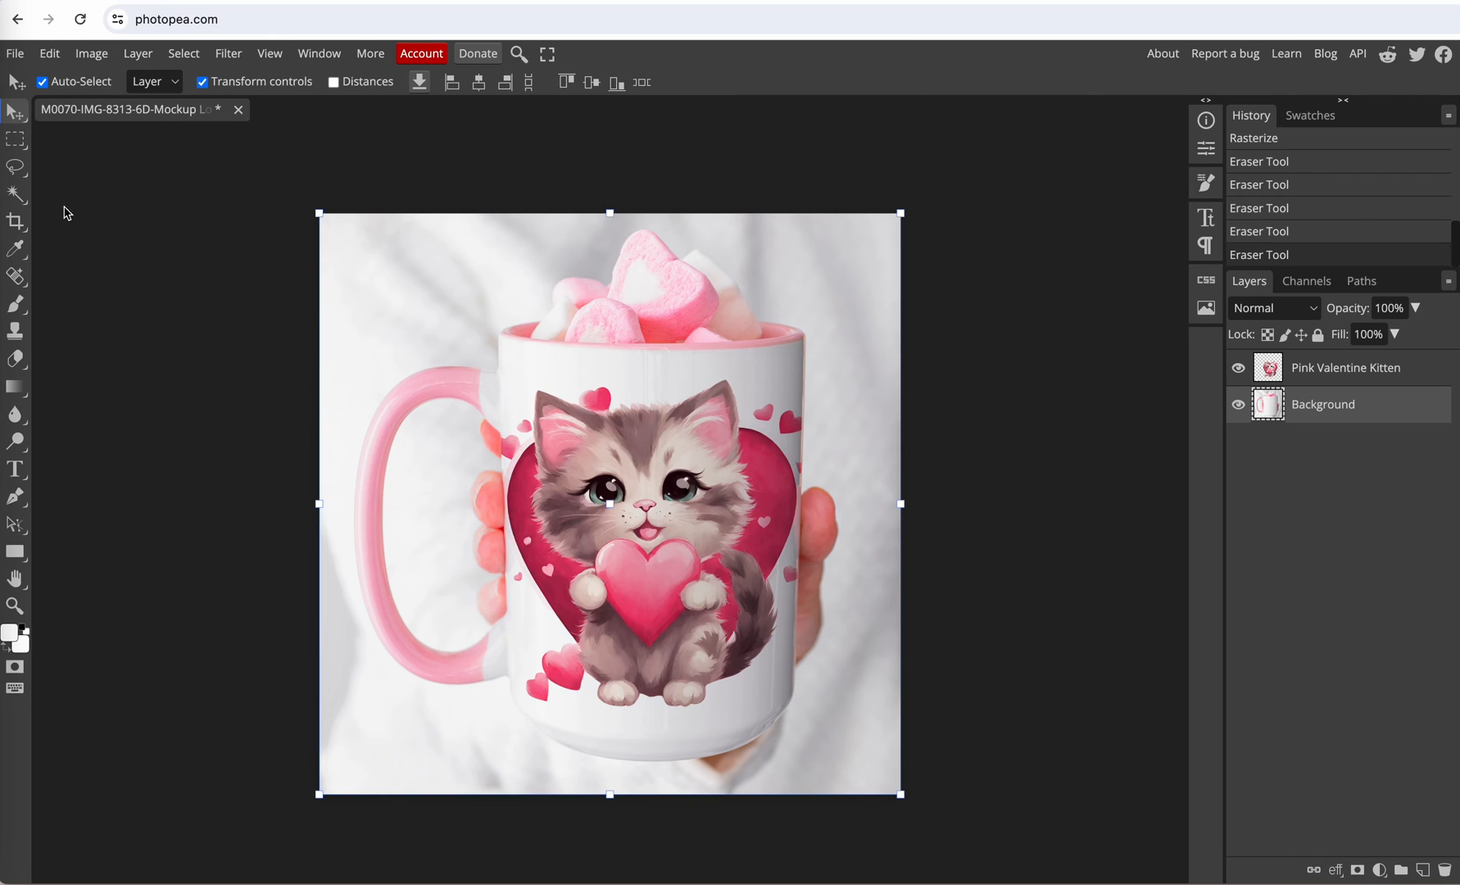
{"action": "left_click", "coordinate": [14, 53]}
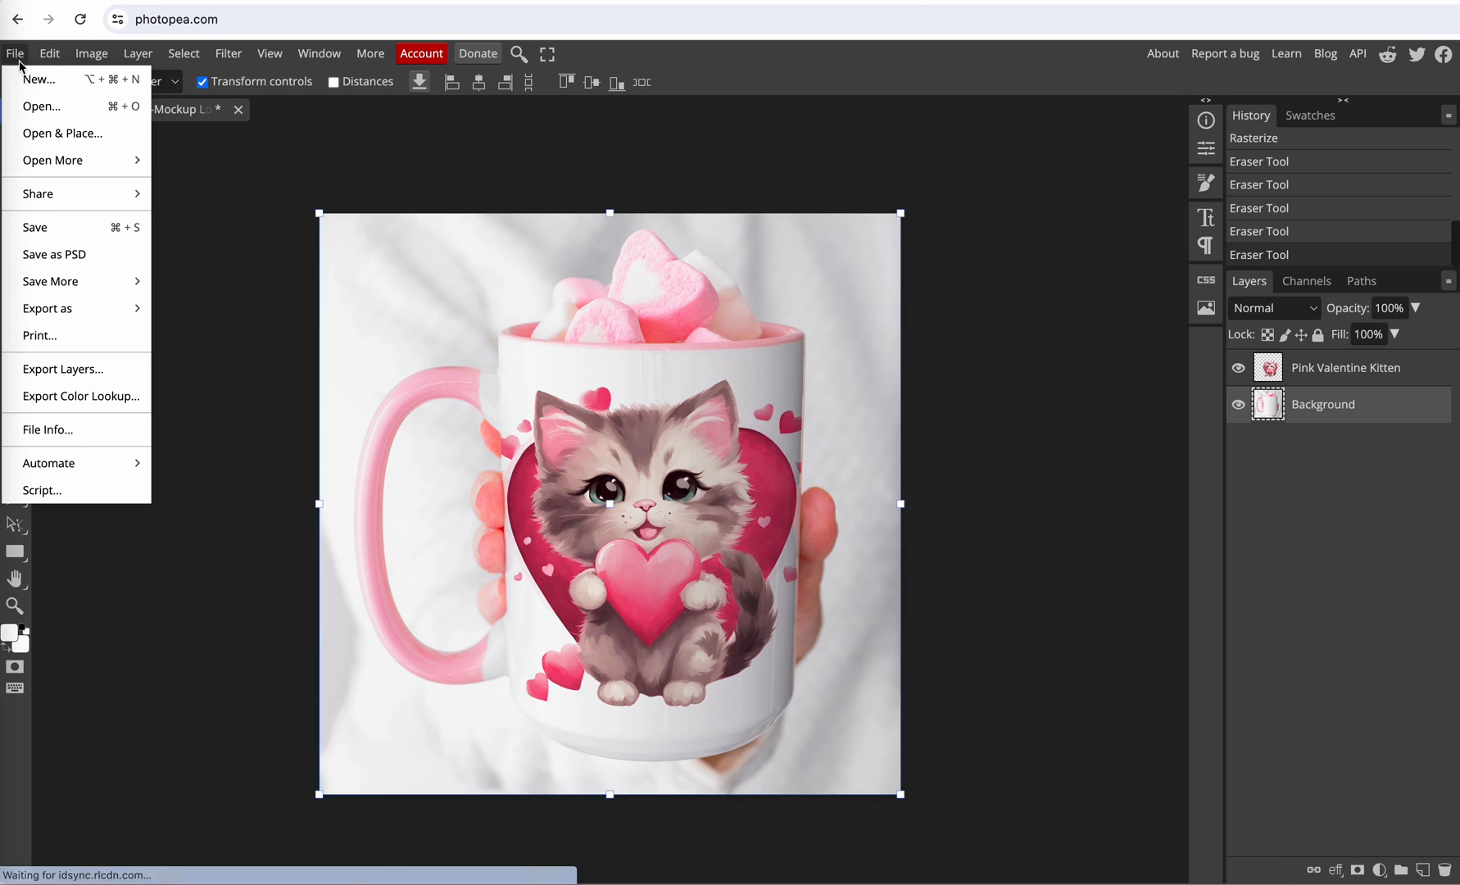
{"action": "mouse_move", "coordinate": [54, 254]}
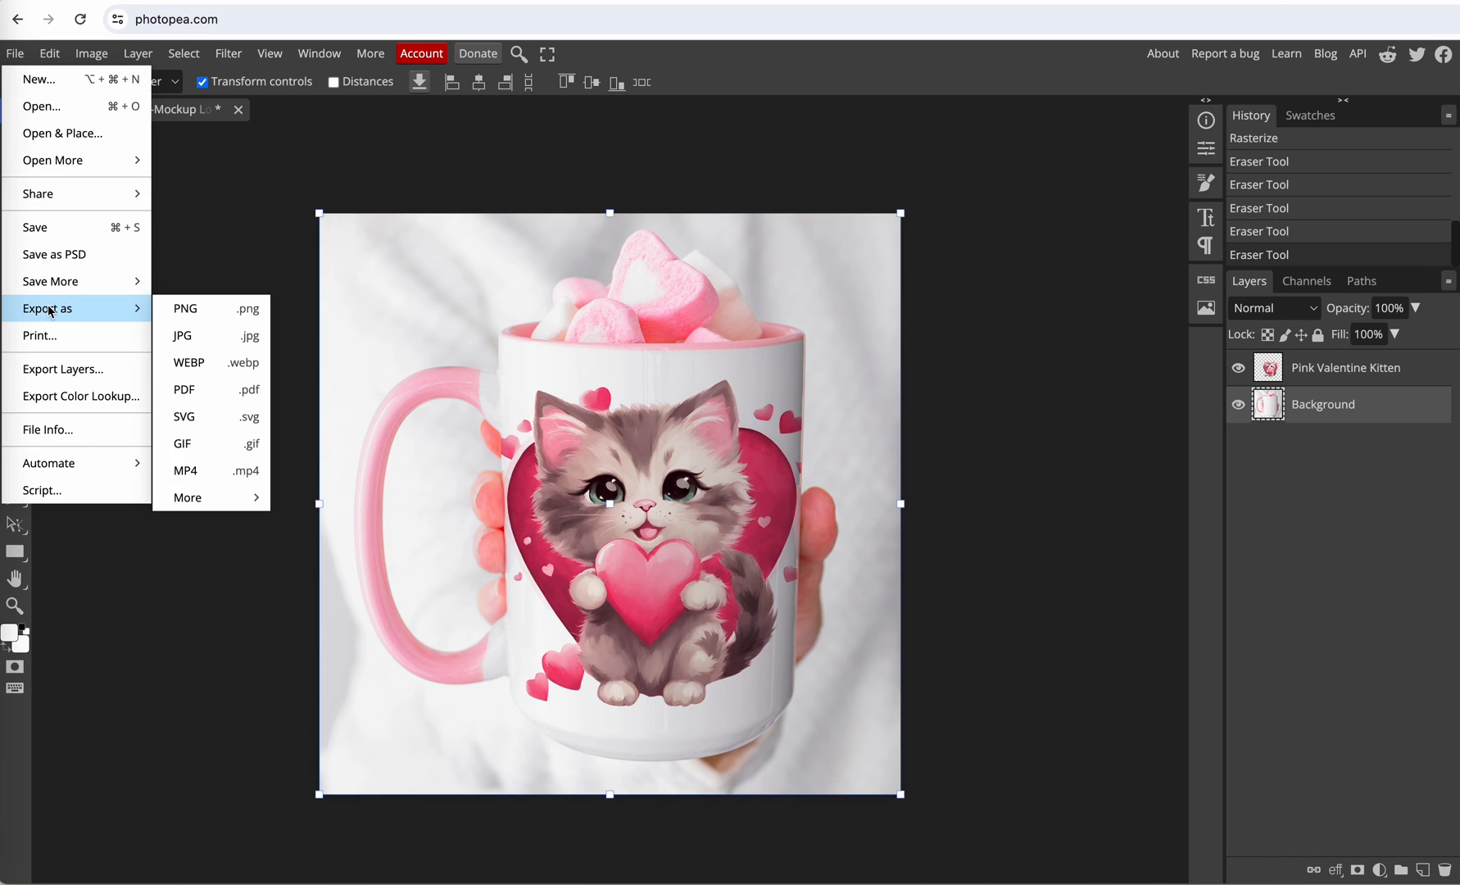
{"action": "mouse_move", "coordinate": [183, 335]}
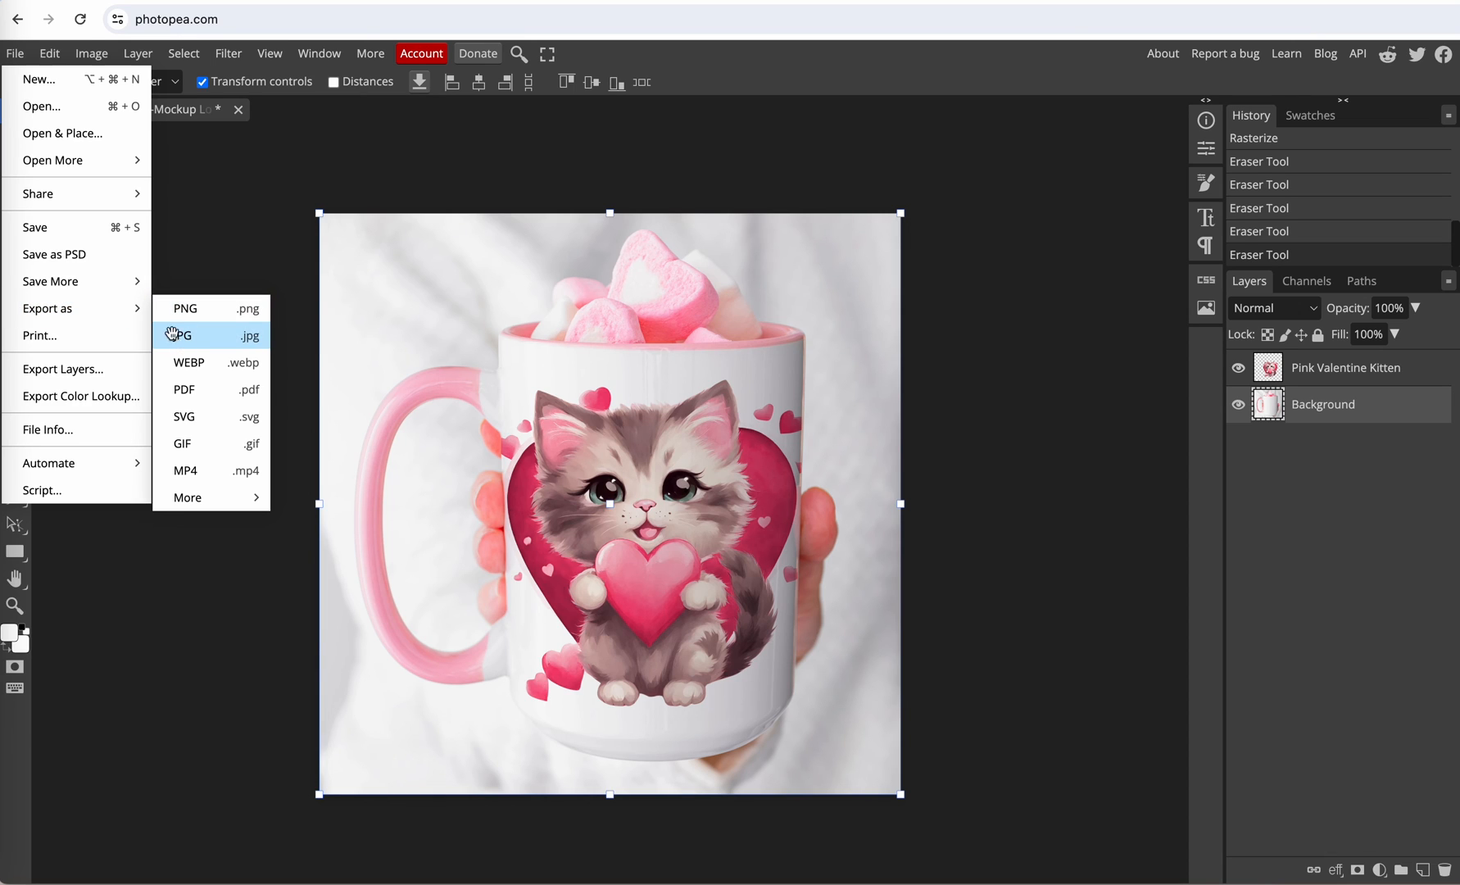
Save the mug mockup as a 2000×2000 JPG at 100% quality
{"action": "left_click", "coordinate": [183, 336]}
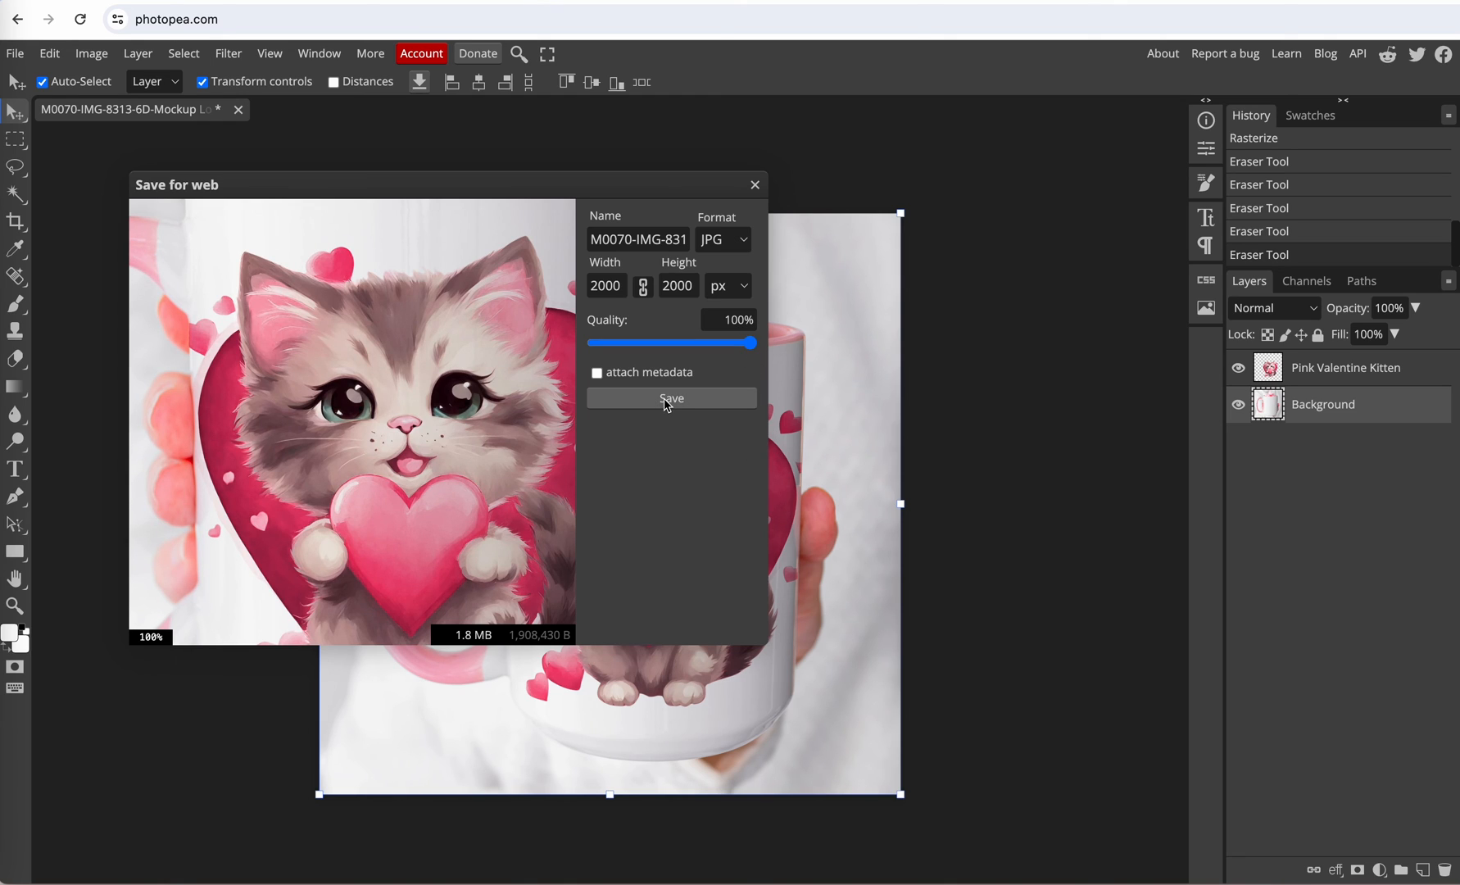
{"action": "left_click", "coordinate": [670, 399]}
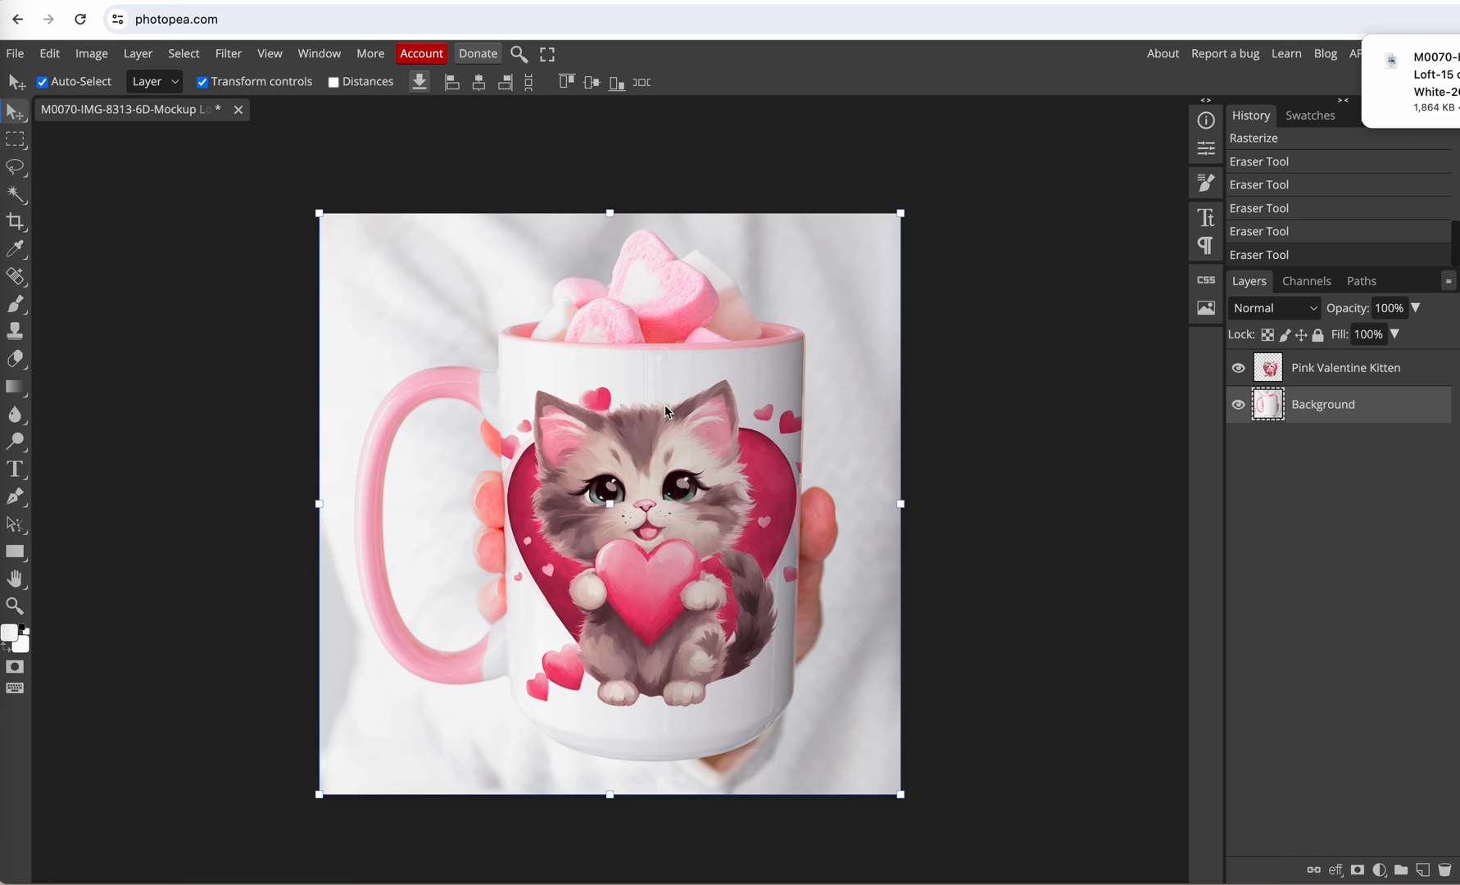
{"action": "mouse_move", "coordinate": [158, 302]}
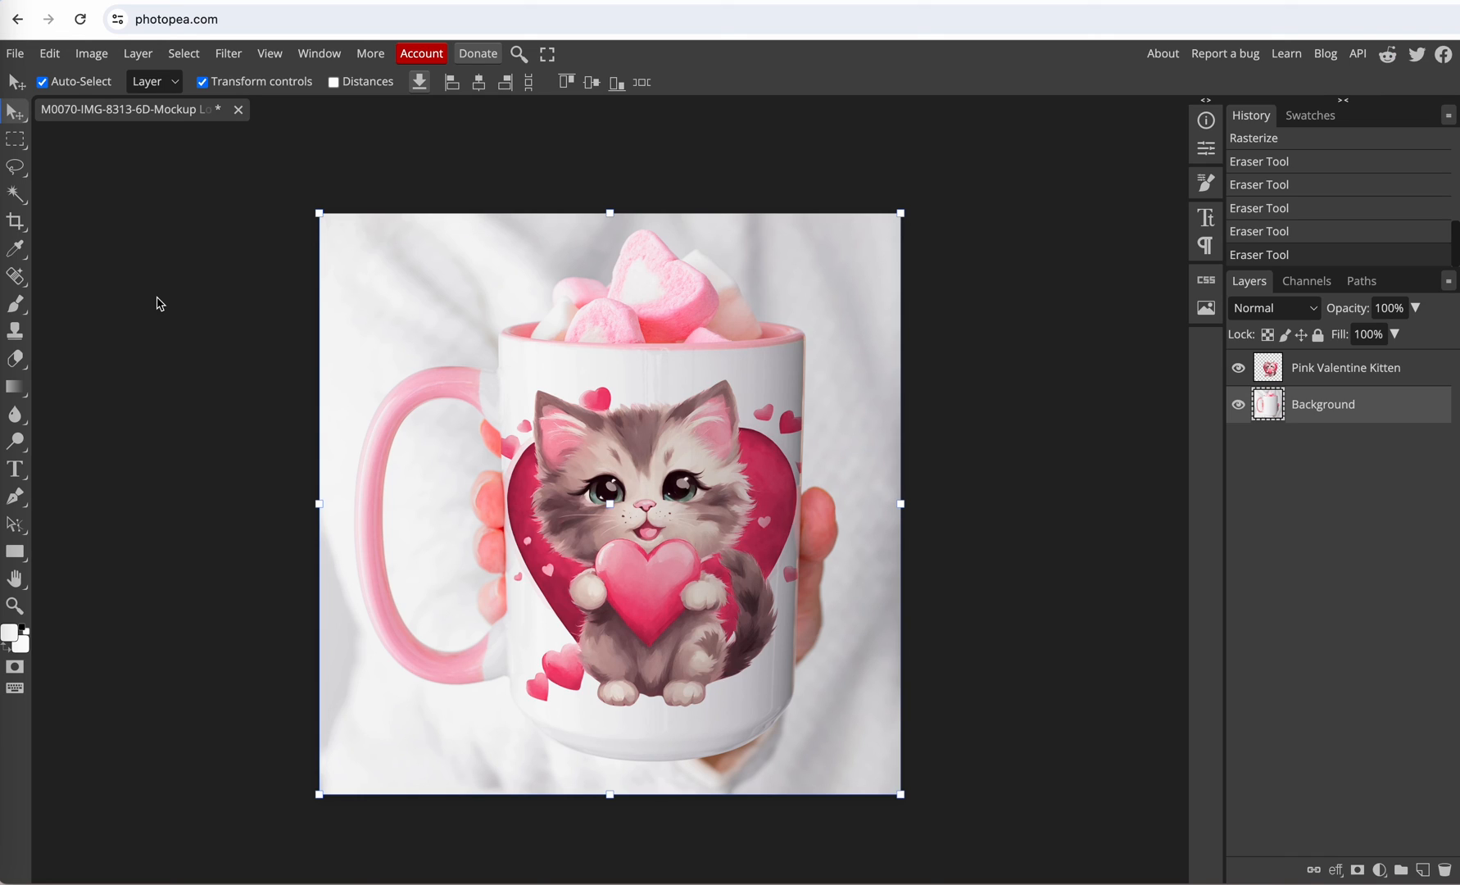
{"action": "mouse_move", "coordinate": [56, 111]}
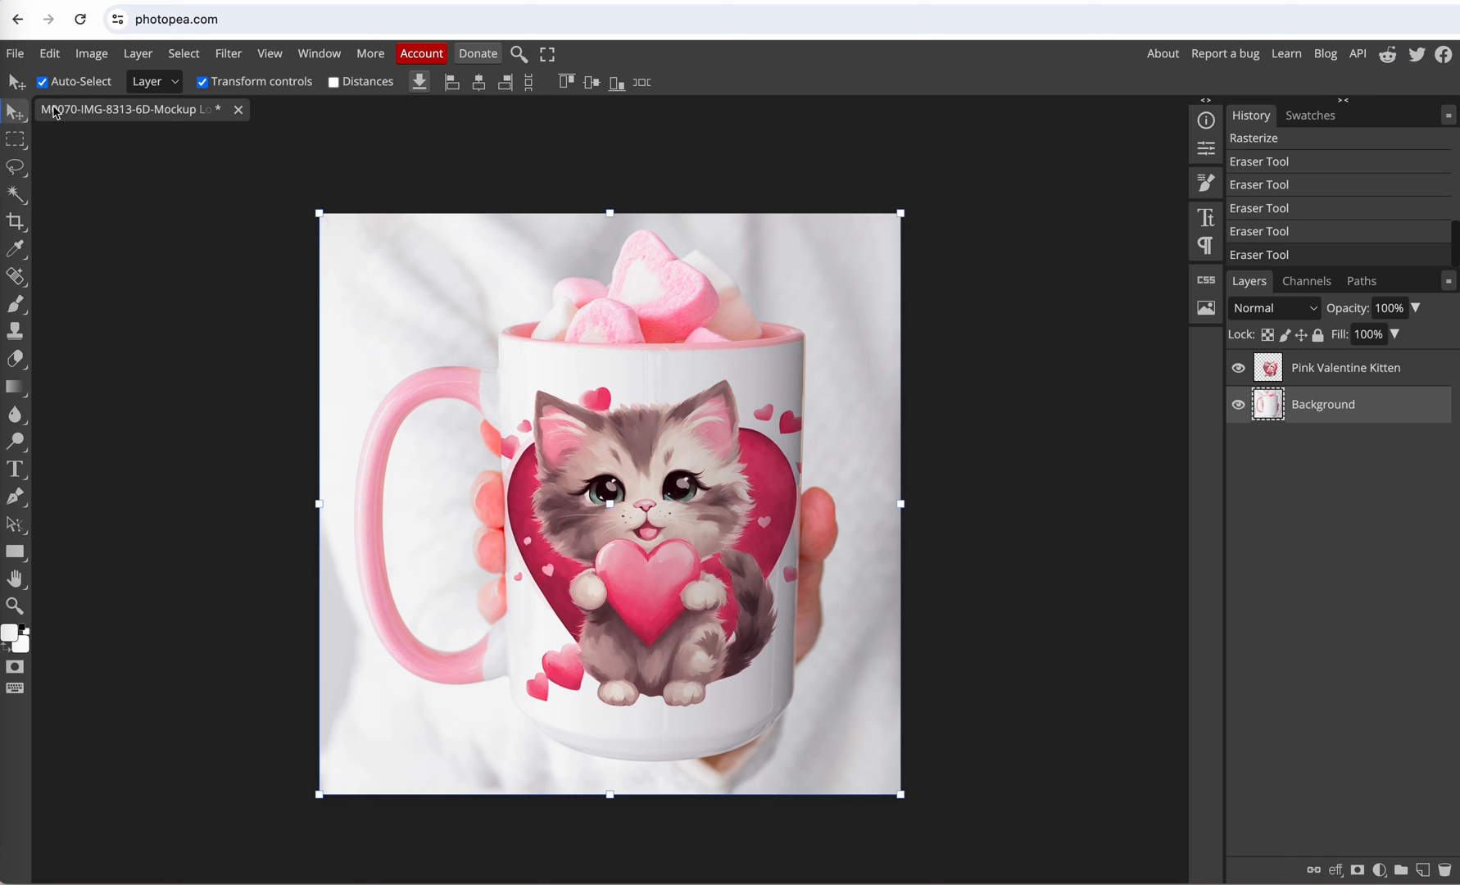